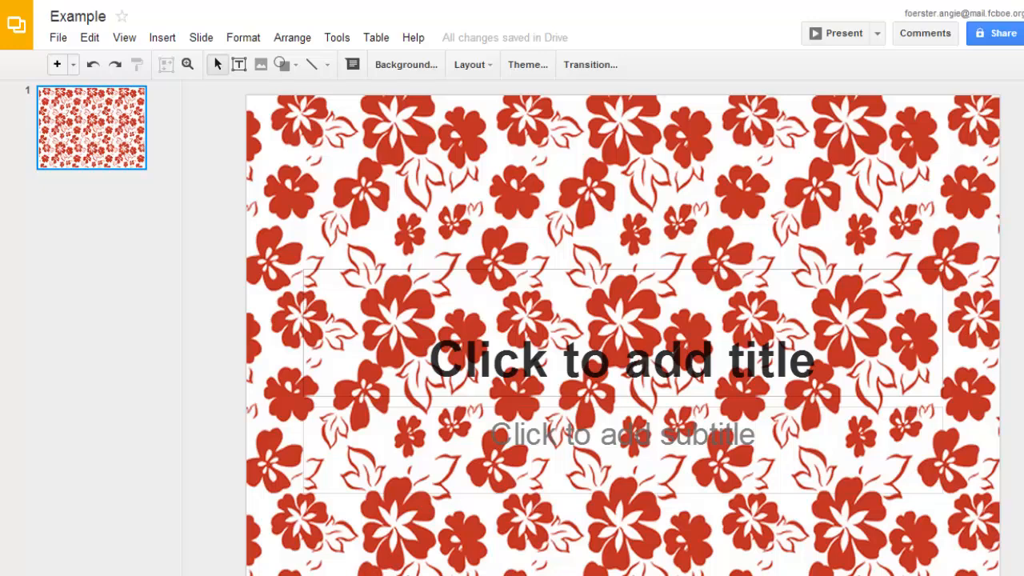
mouse_move(579, 351)
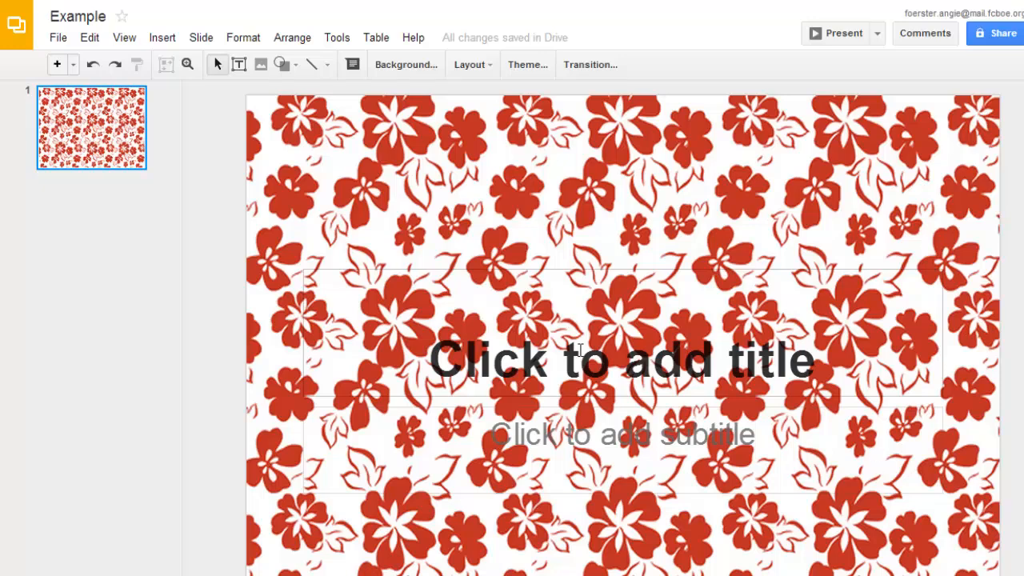
Enter 'Presentation' as the slide title over the hibiscus background.
click(623, 360)
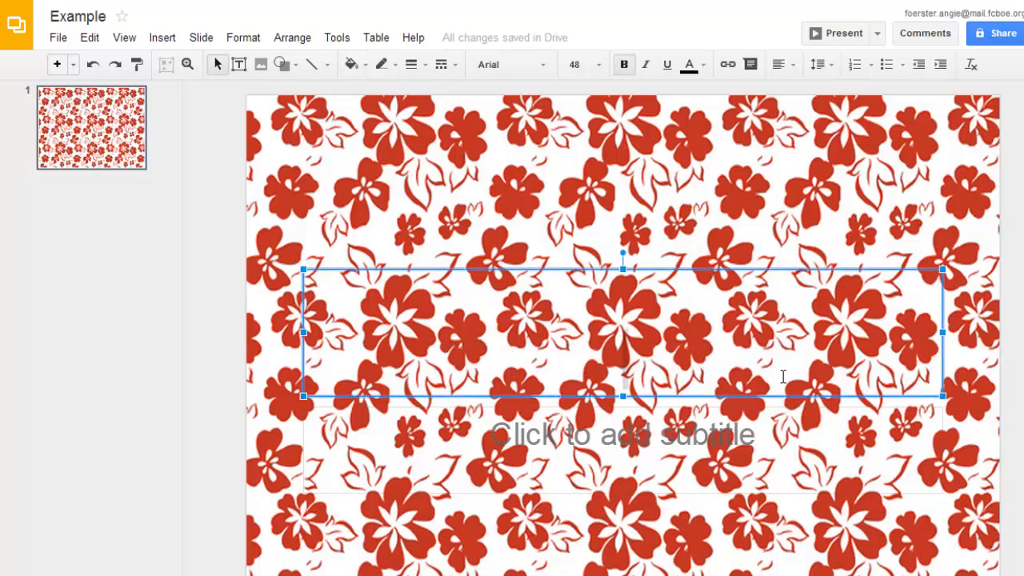
text(Presentation)
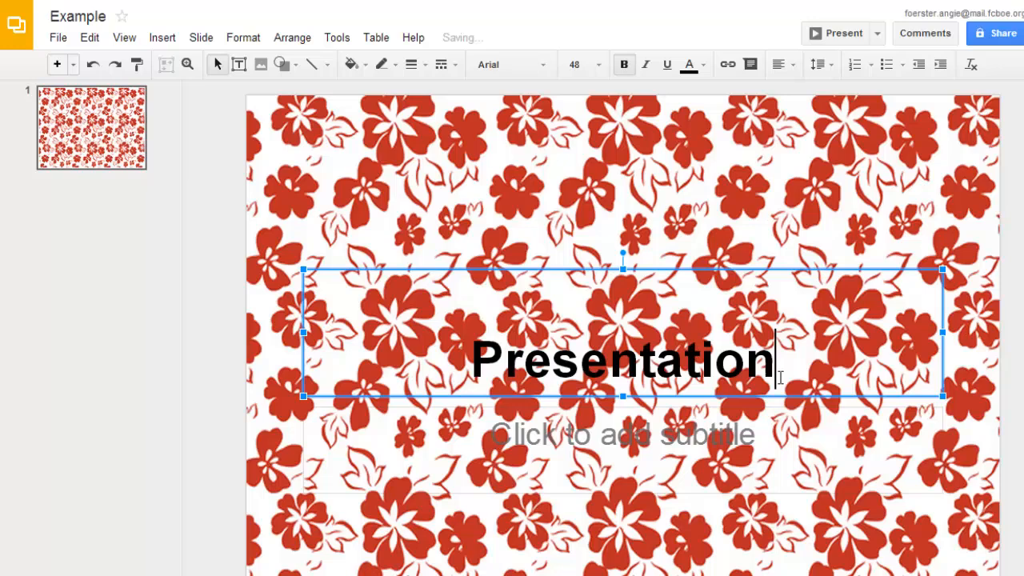
click(622, 435)
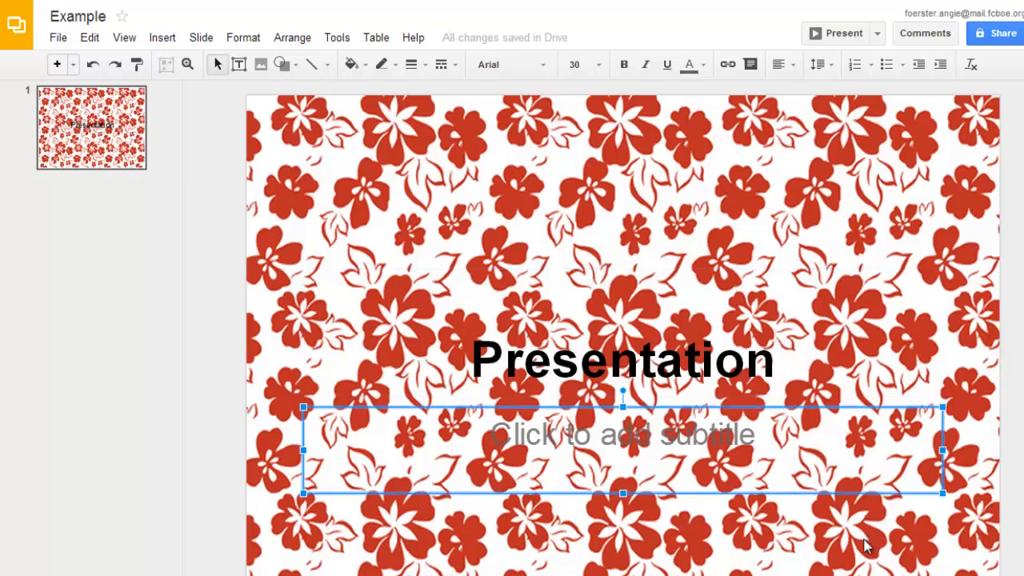
mouse_move(858, 550)
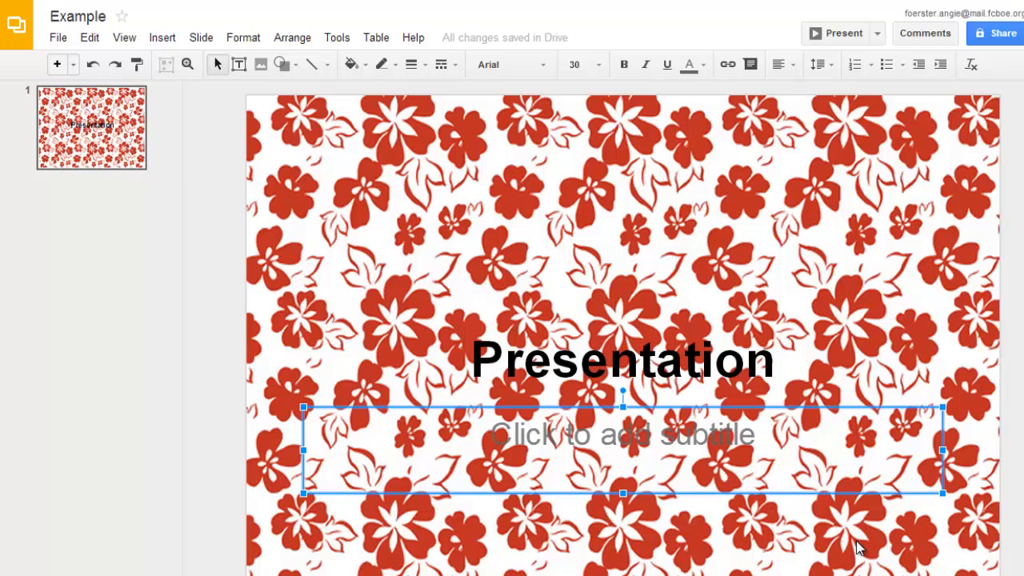
click(622, 360)
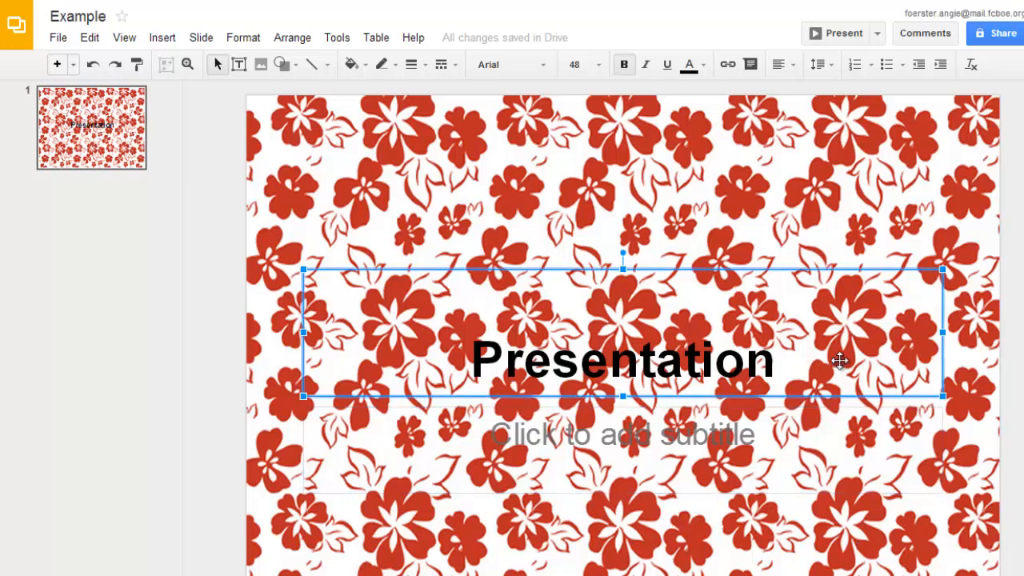
mouse_move(788, 269)
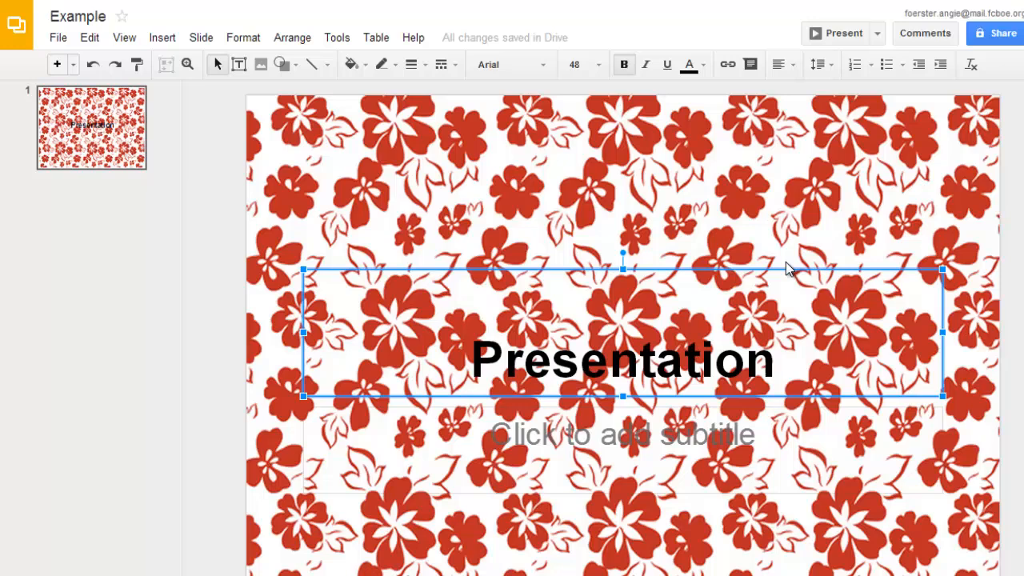
mouse_move(775, 269)
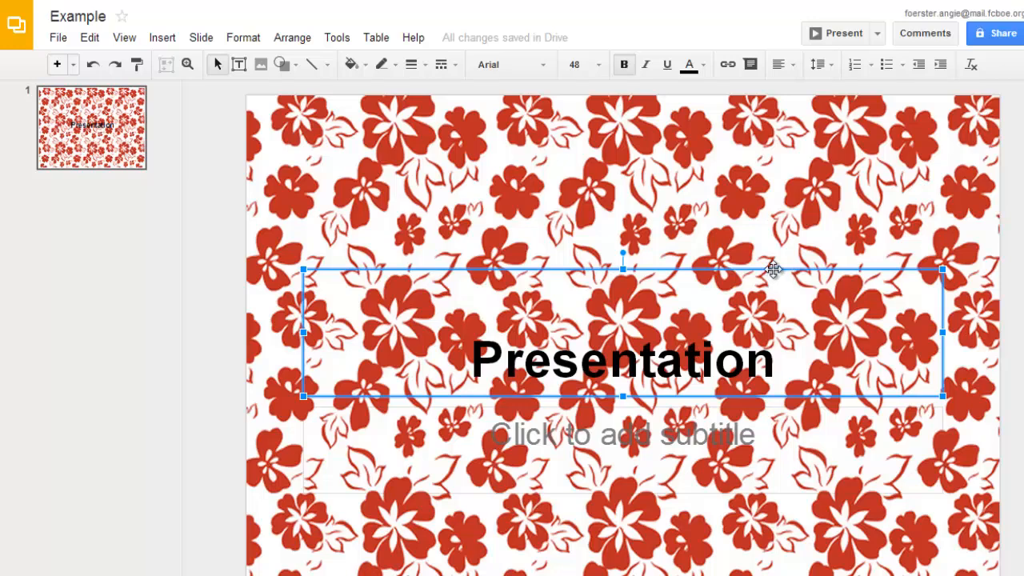
mouse_move(736, 269)
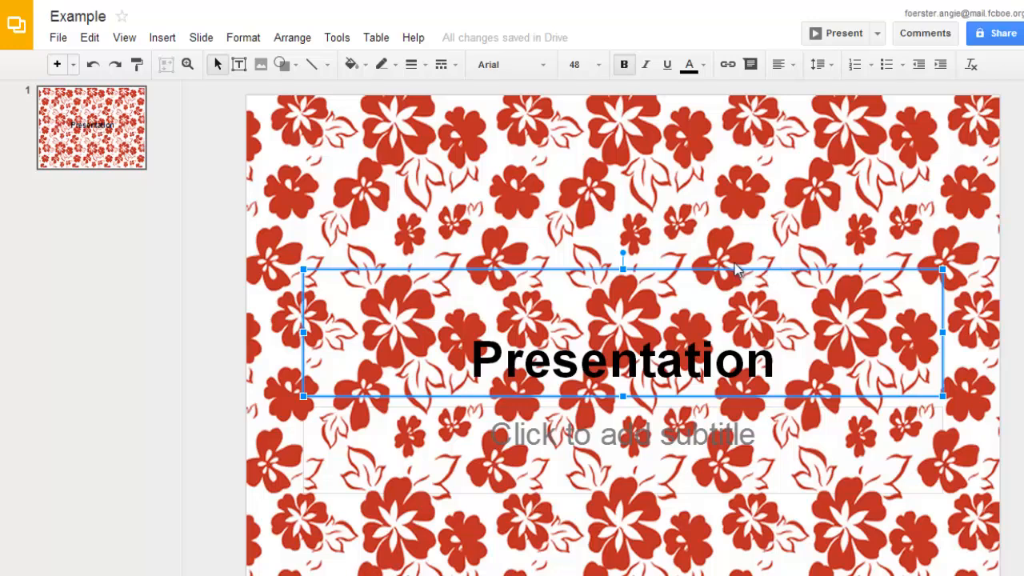
mouse_move(692, 269)
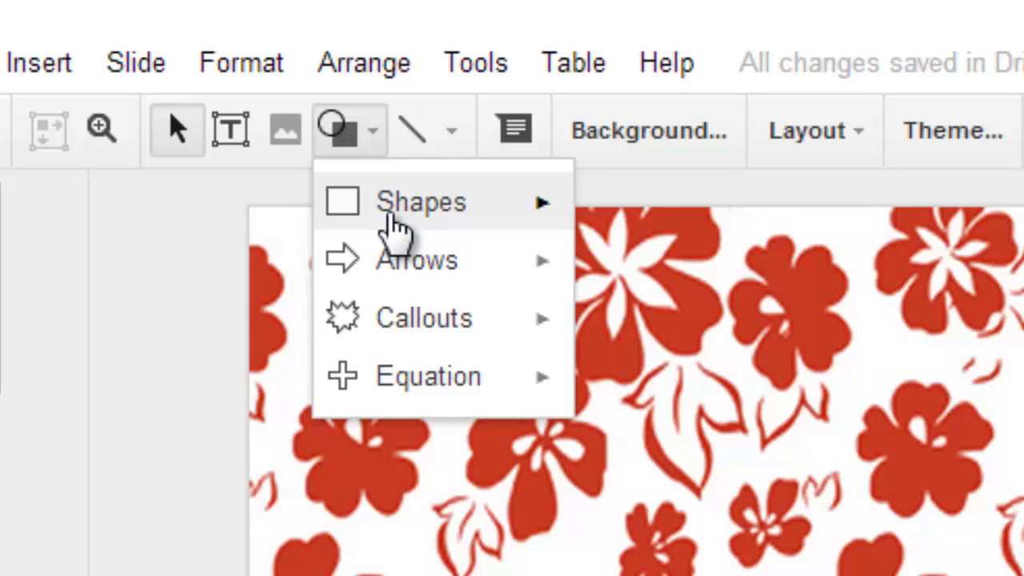
Draw a Rectangle shape spanning most of the slide, leaving a hibiscus border.
click(421, 201)
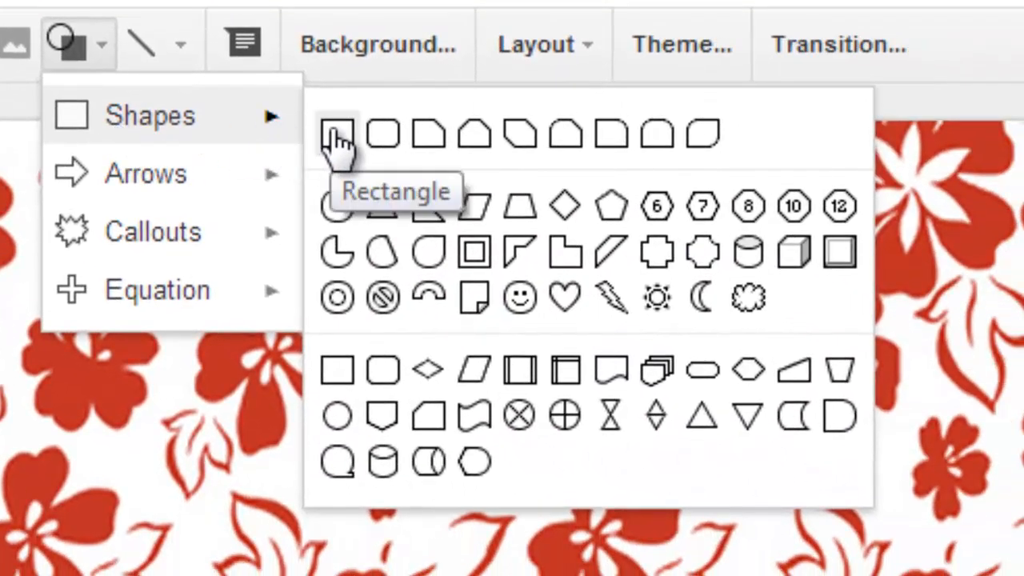
click(336, 135)
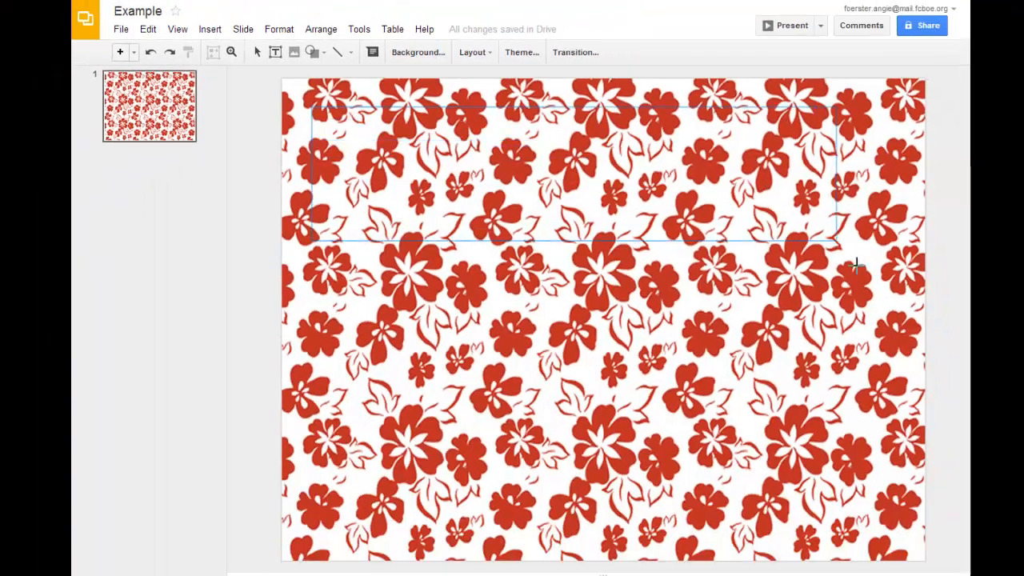
drag(835, 243, 896, 541)
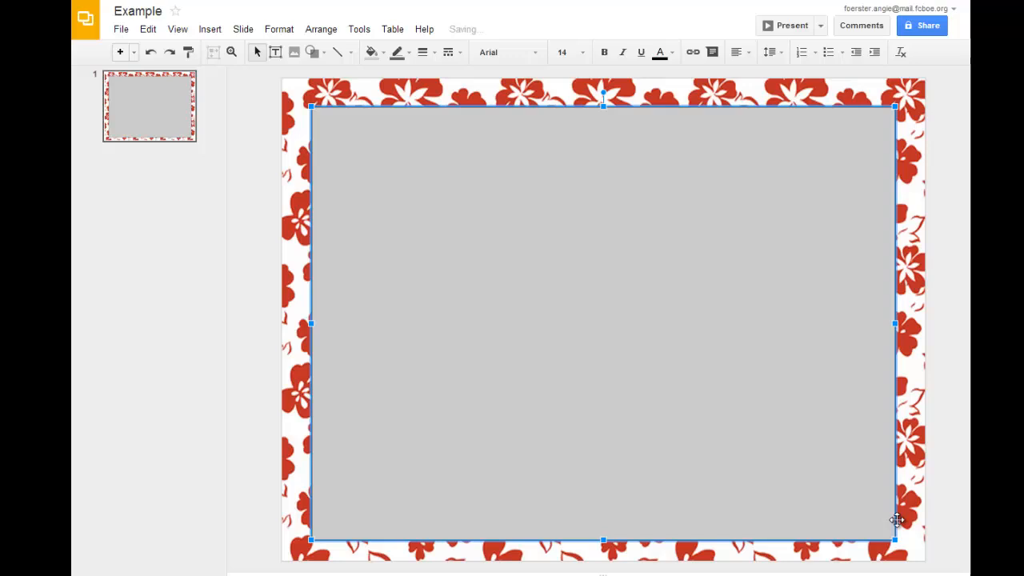
mouse_move(803, 243)
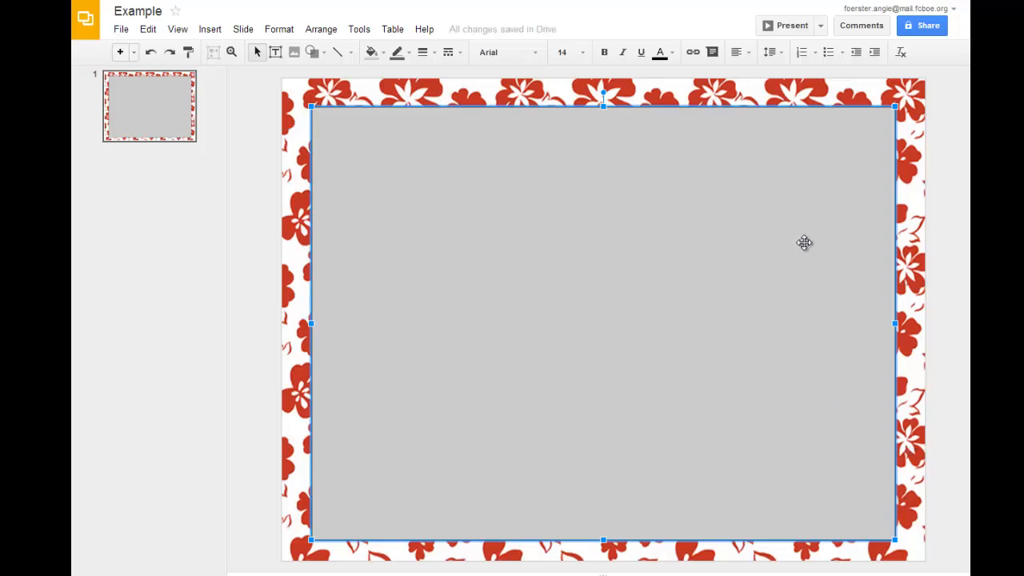
mouse_move(416, 95)
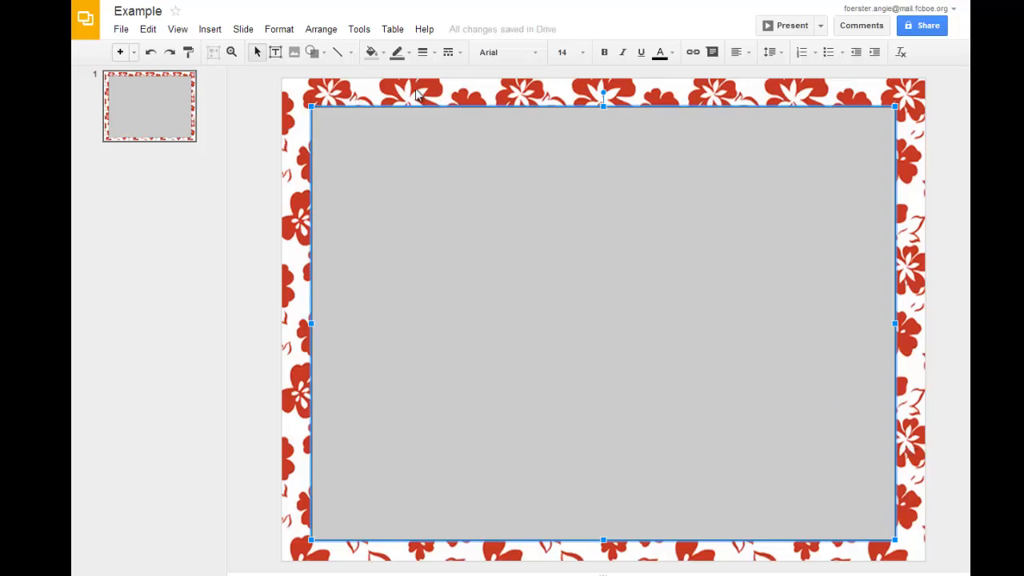
mouse_move(508, 310)
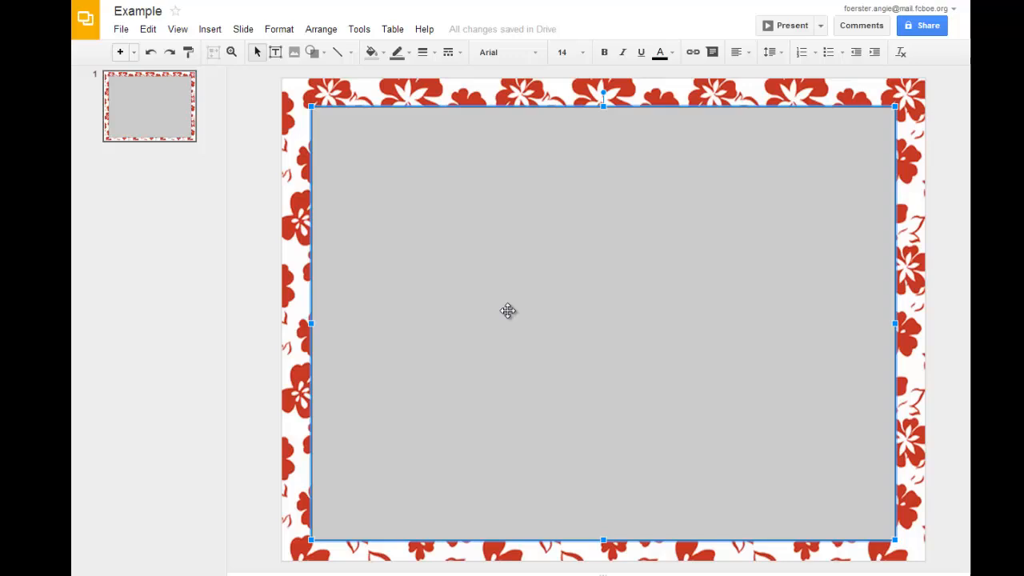
mouse_move(611, 407)
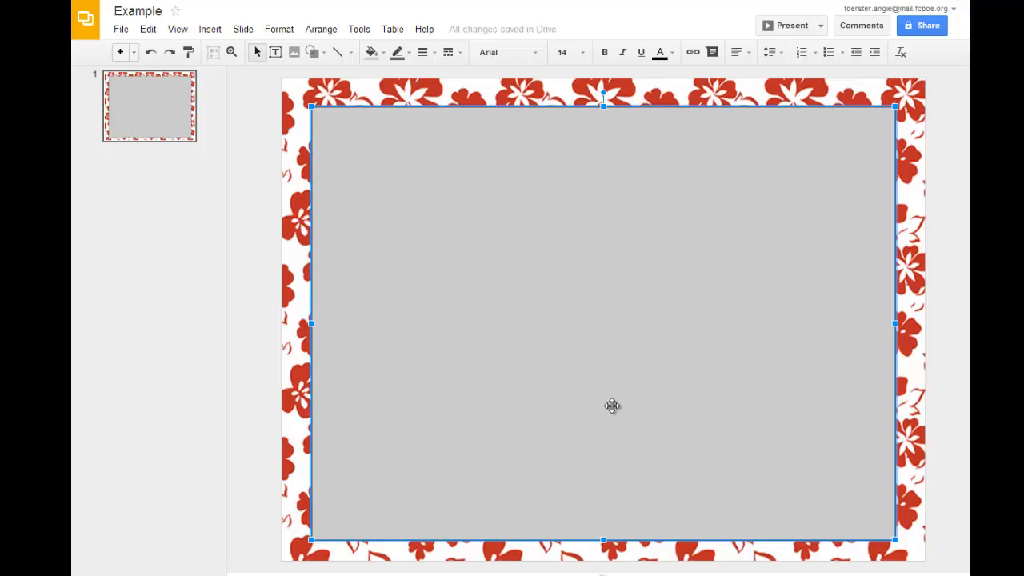
mouse_move(515, 243)
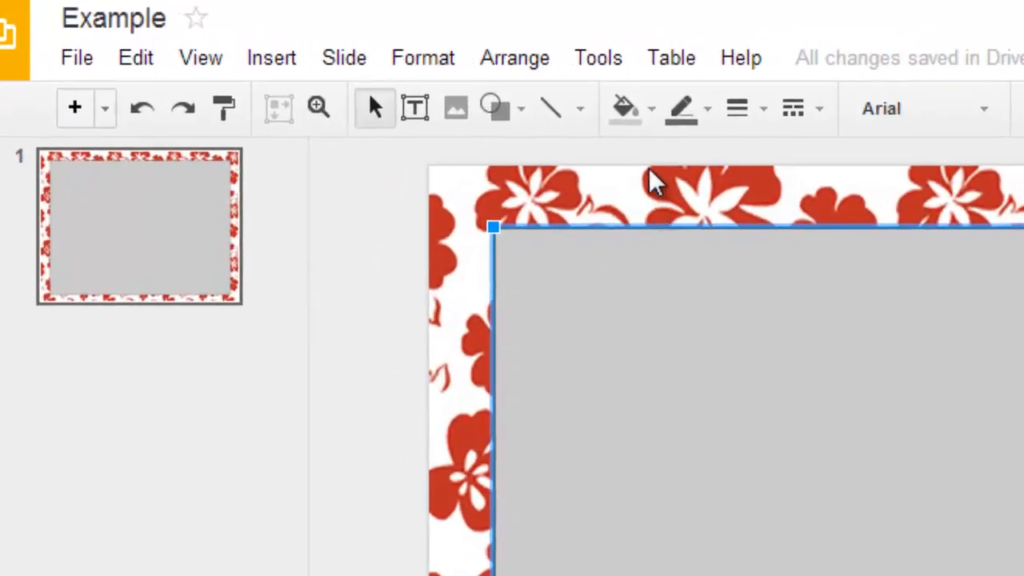
Fill the rectangle white and give it a red (RGB 204,0,0) border.
click(626, 109)
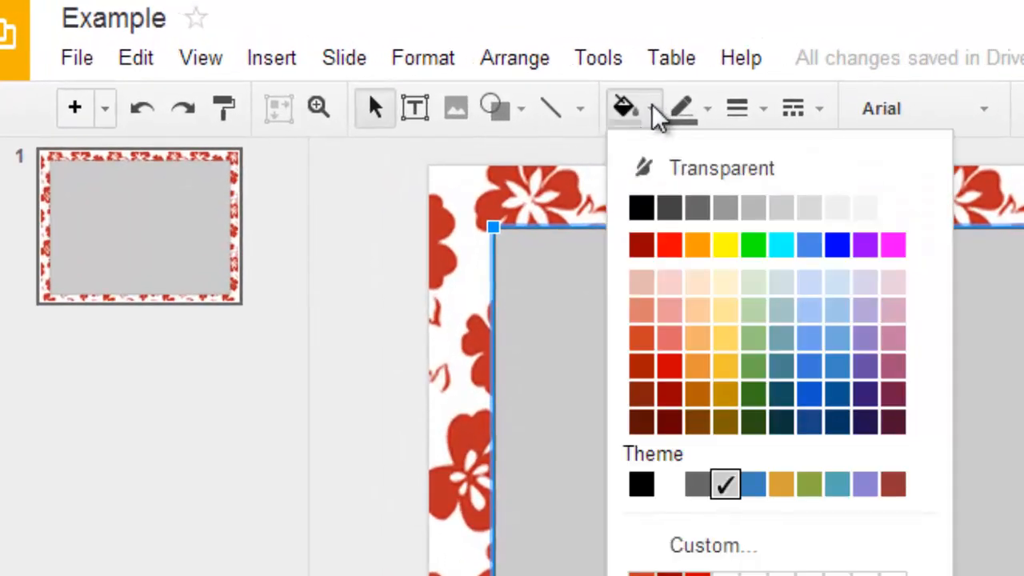
mouse_move(893, 208)
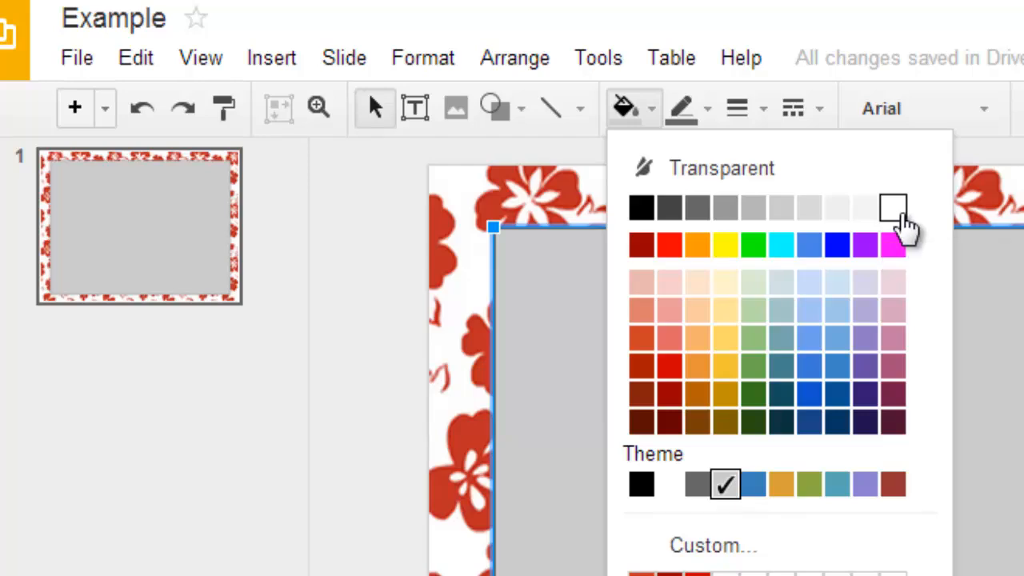
click(893, 208)
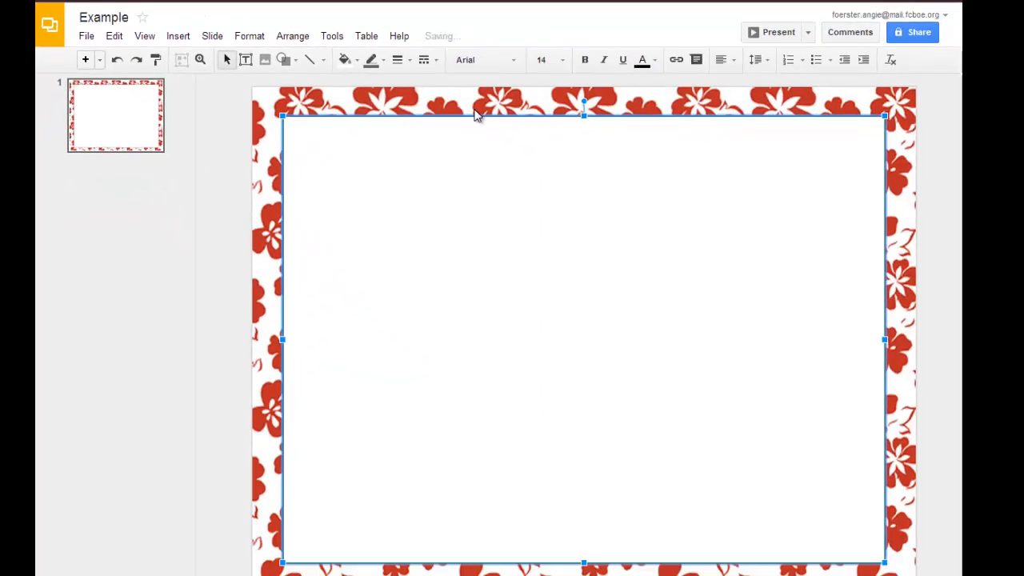
mouse_move(349, 115)
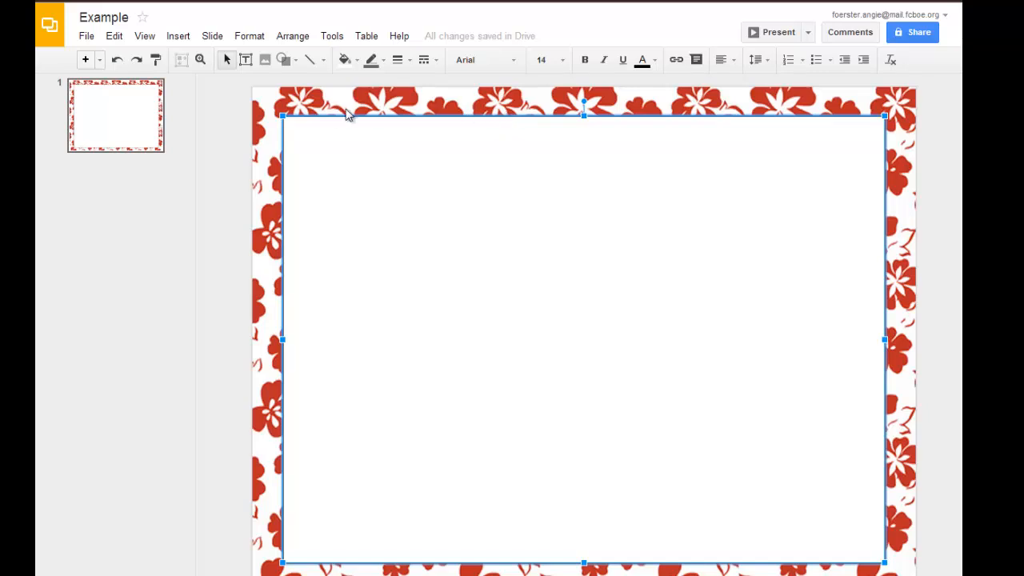
mouse_move(432, 118)
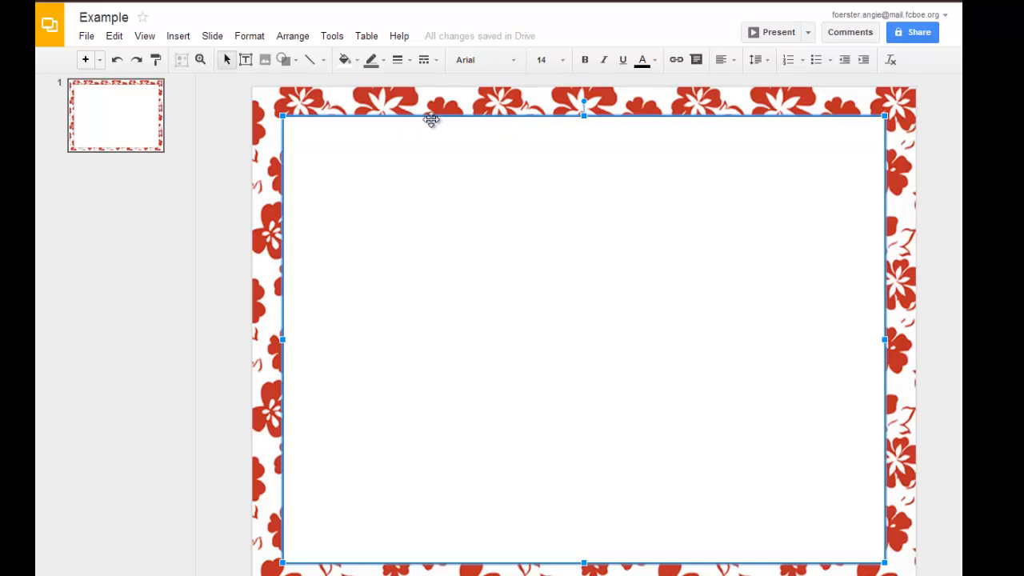
mouse_move(569, 120)
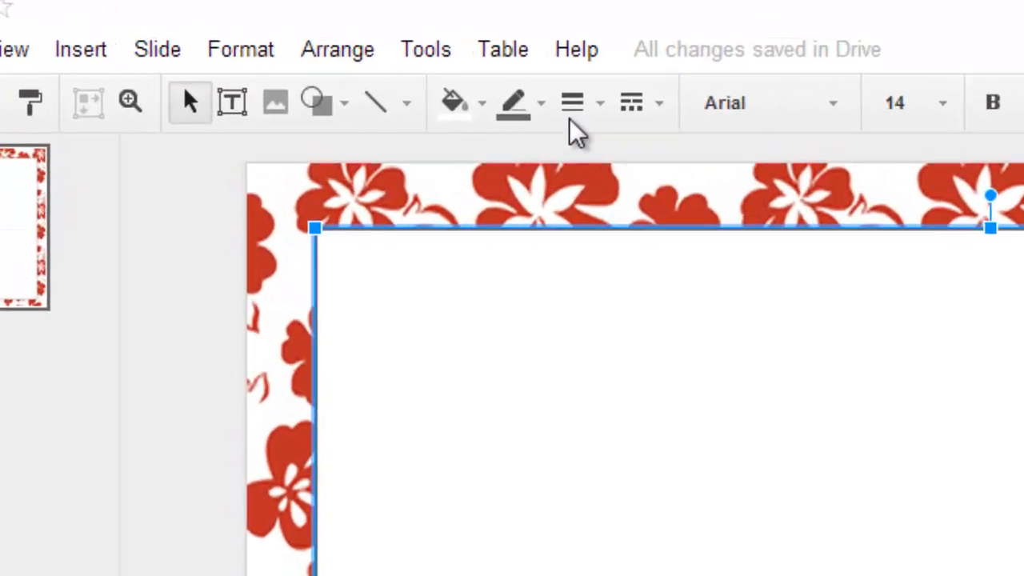
click(515, 102)
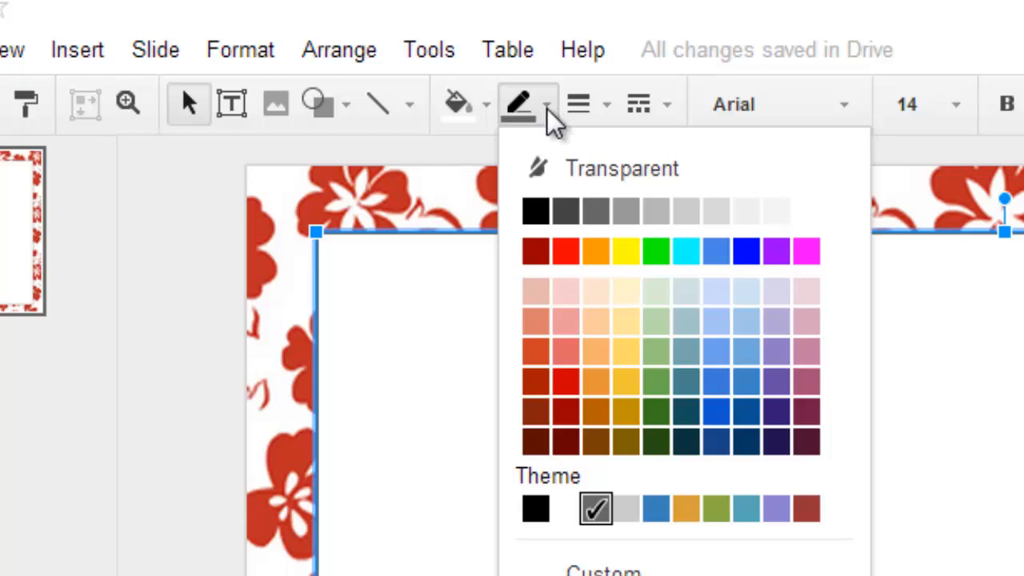
mouse_move(563, 380)
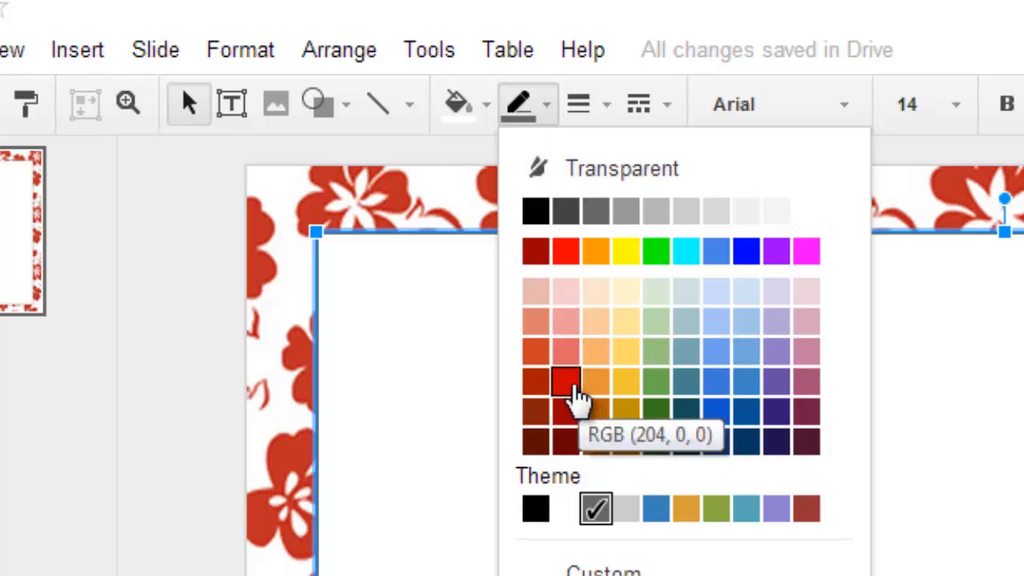
click(567, 381)
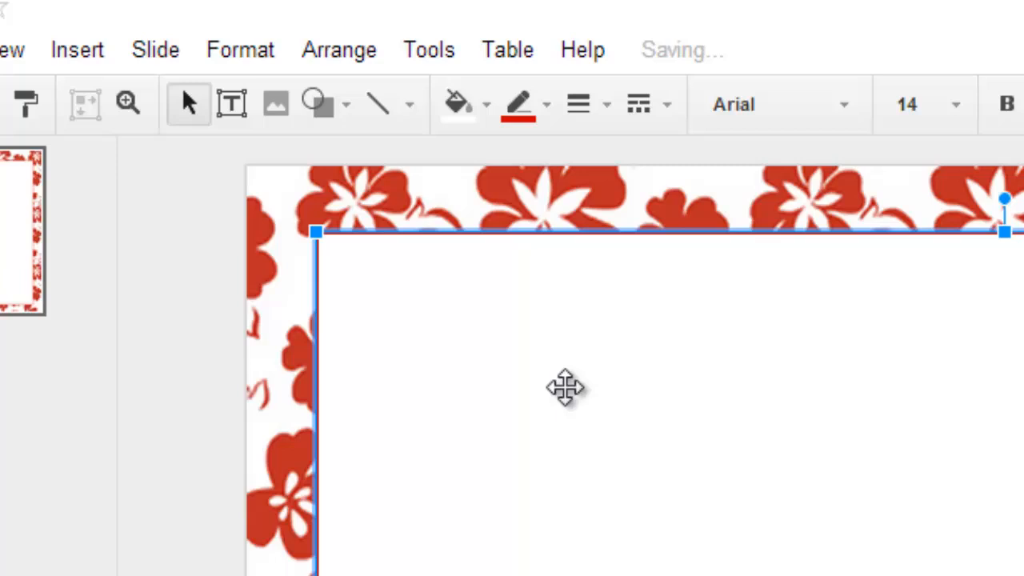
click(136, 360)
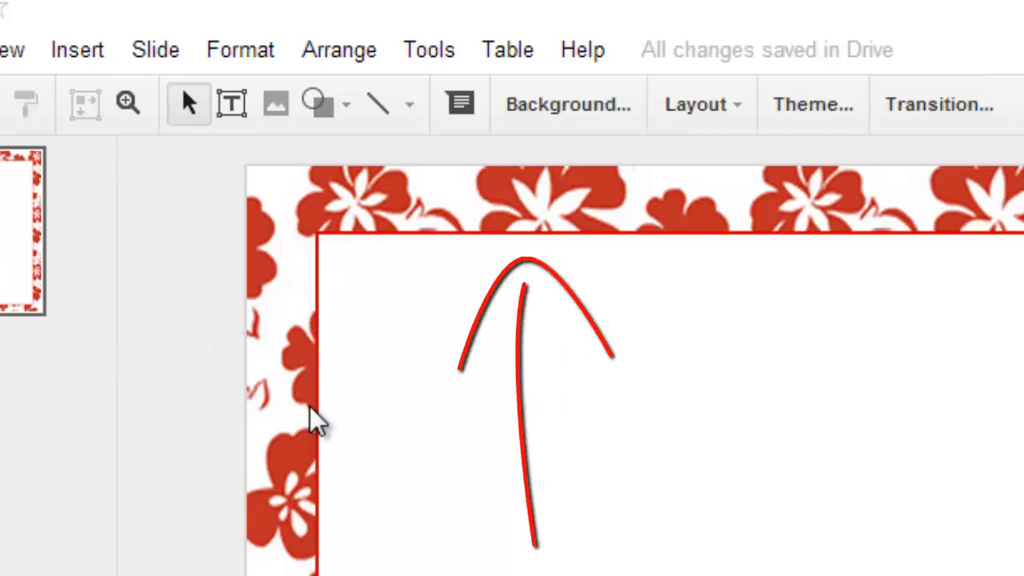
mouse_move(435, 236)
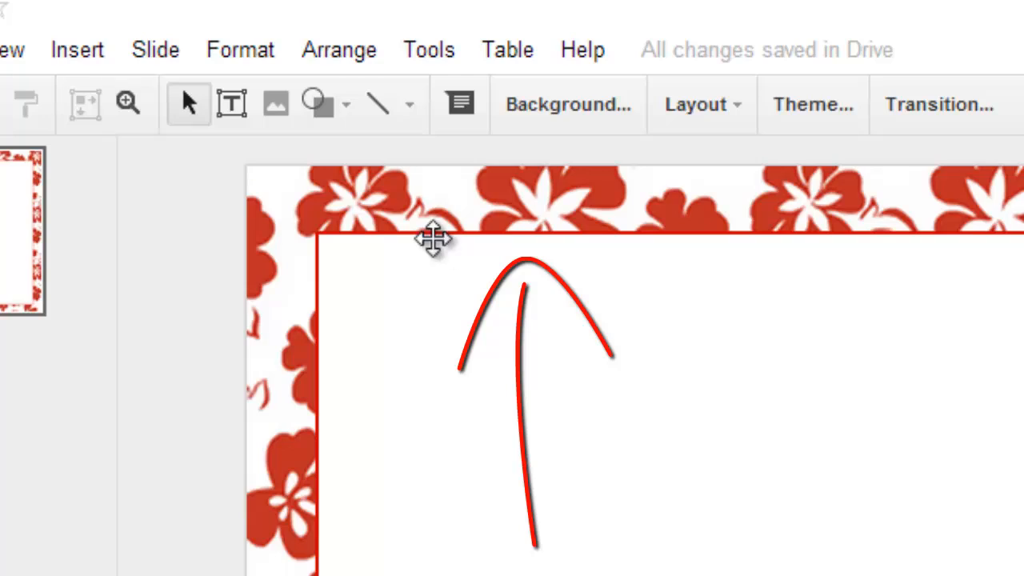
Increase the rectangle's red border to a heavy line weight, forming a bold frame.
click(440, 237)
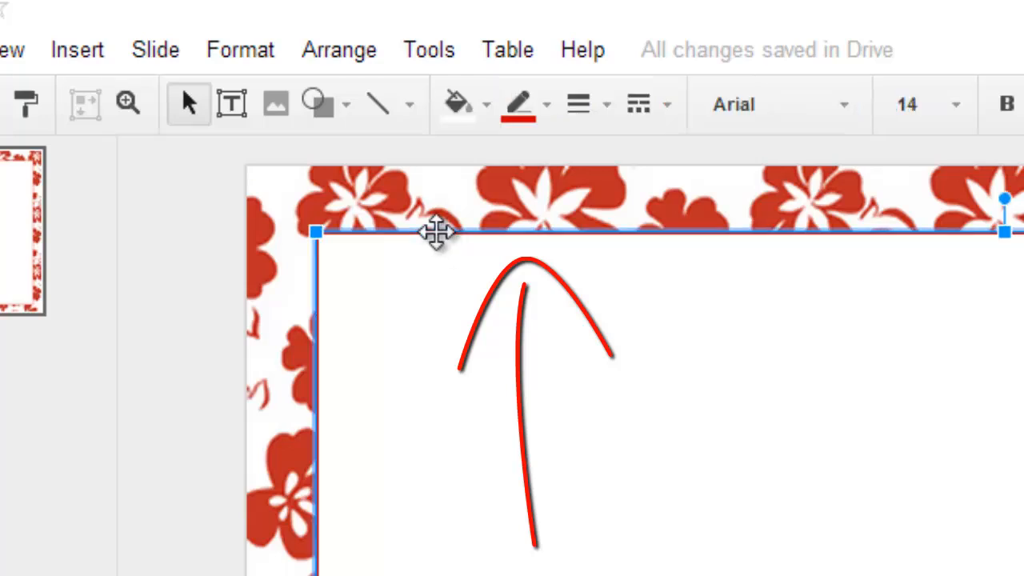
click(578, 104)
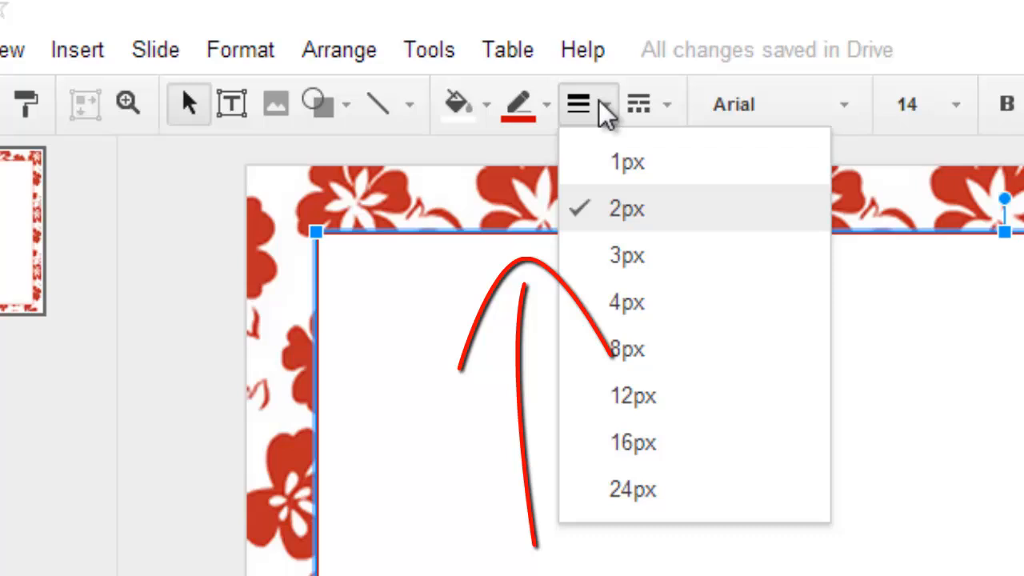
click(628, 349)
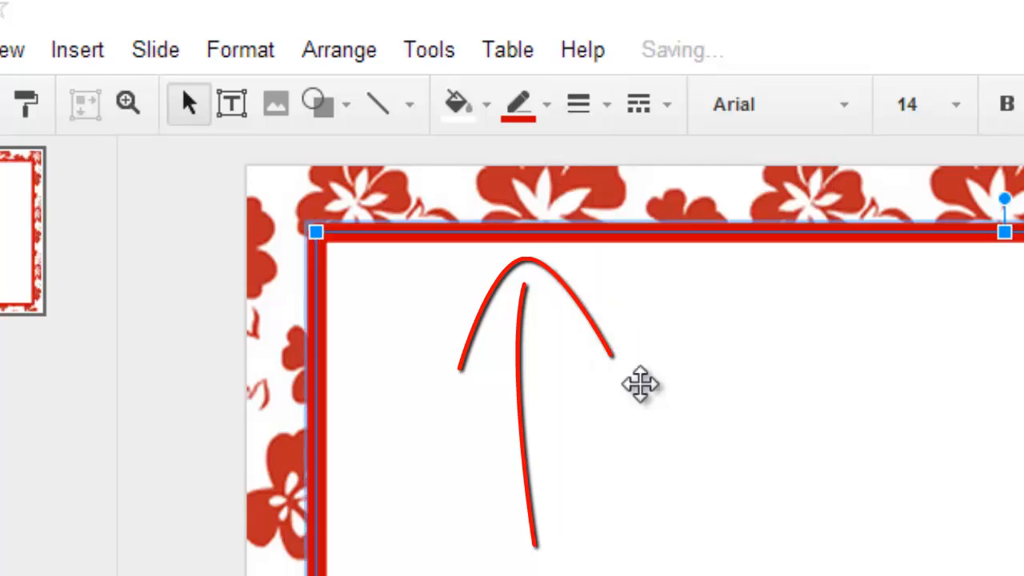
click(640, 385)
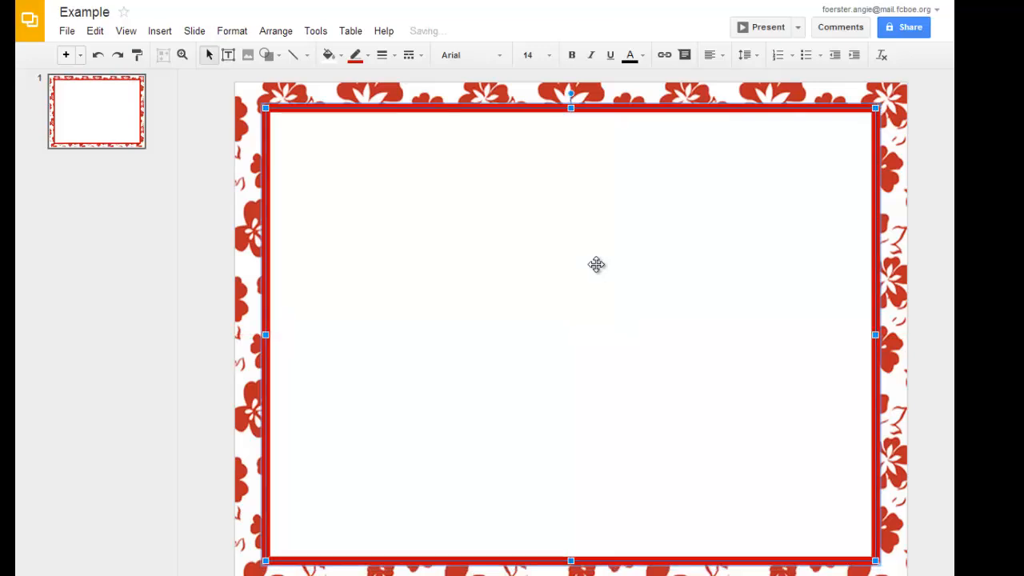
mouse_move(488, 202)
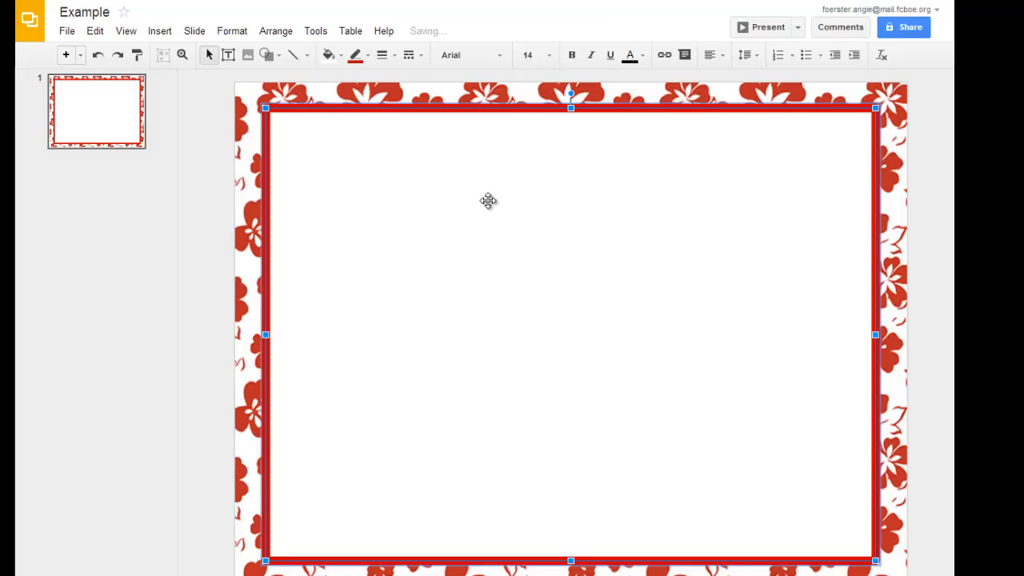
right_click(488, 202)
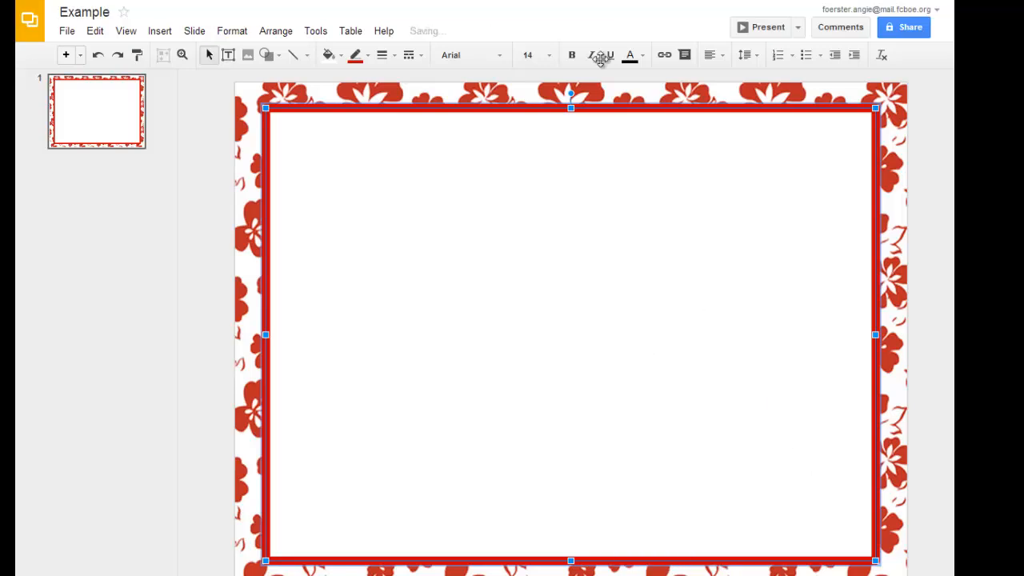
click(459, 400)
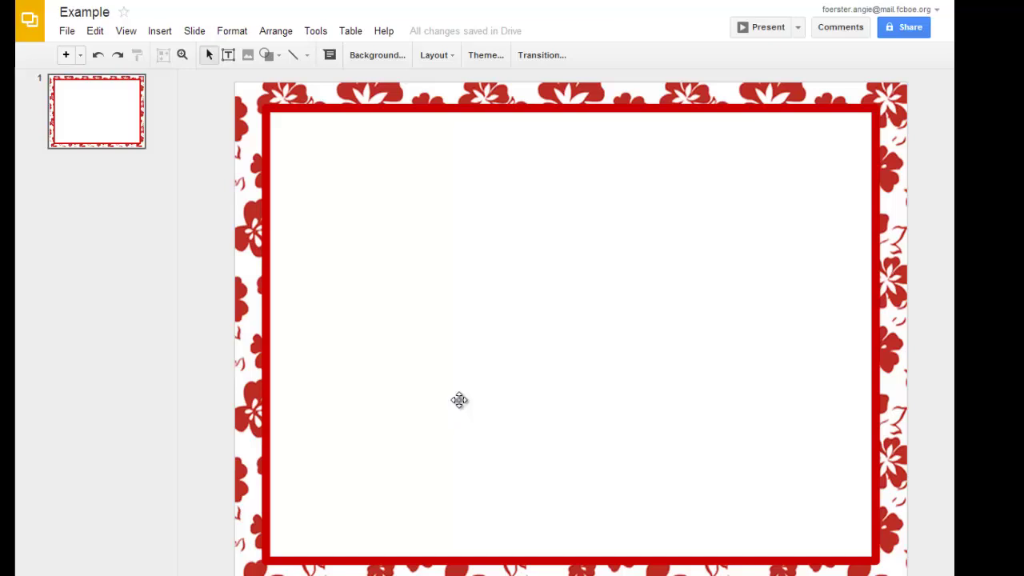
mouse_move(473, 392)
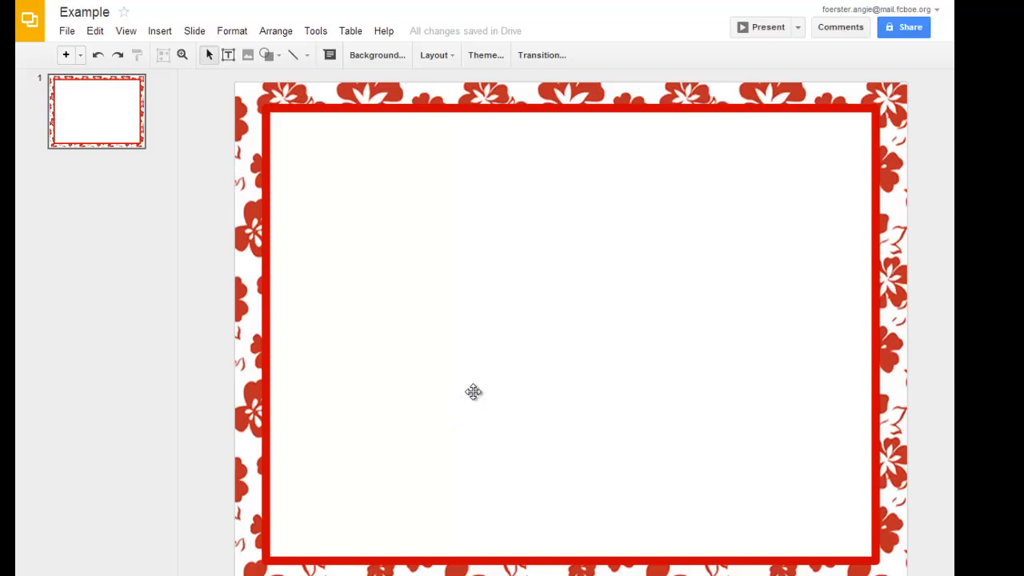
click(435, 54)
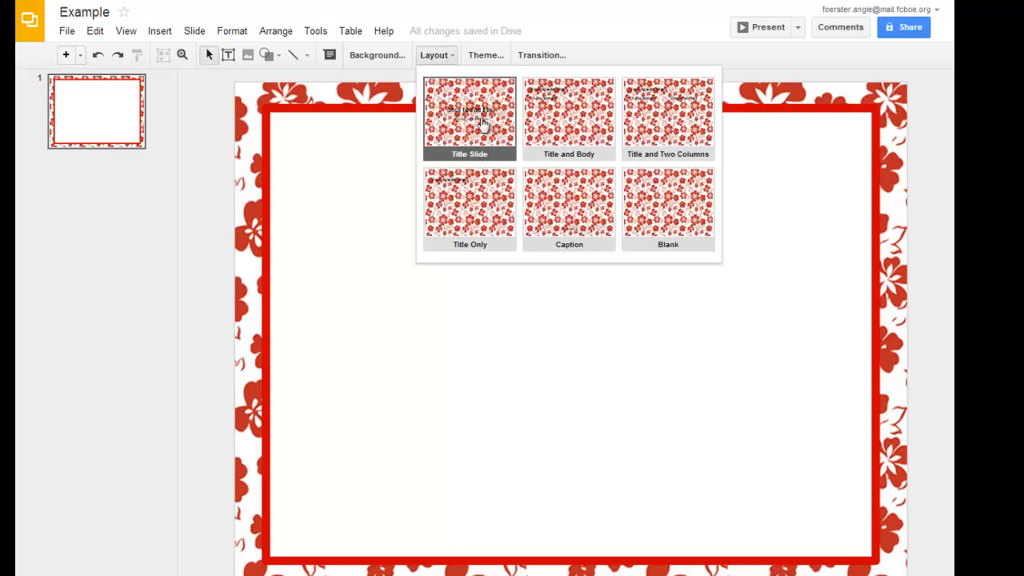
mouse_move(570, 154)
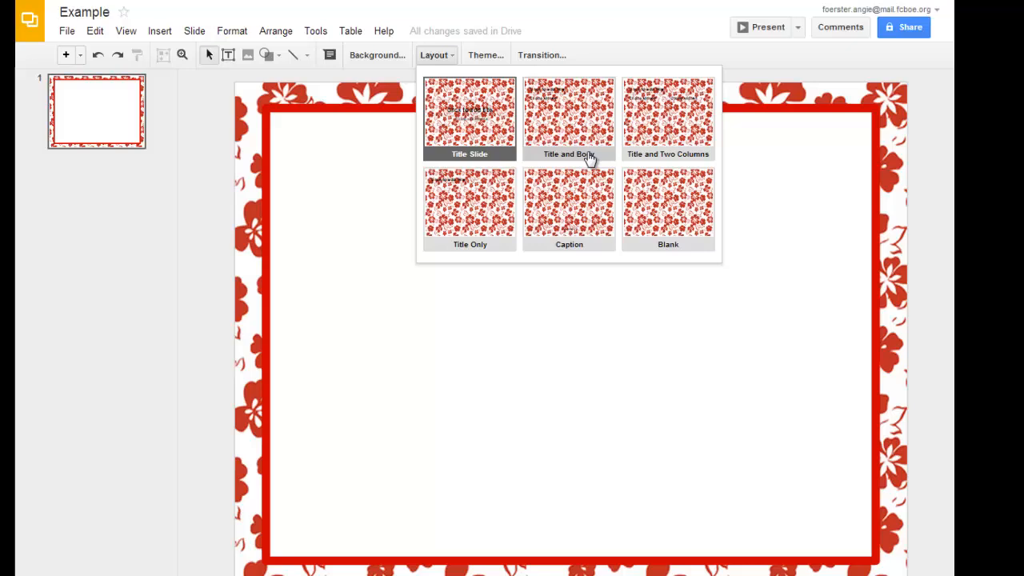
mouse_move(690, 227)
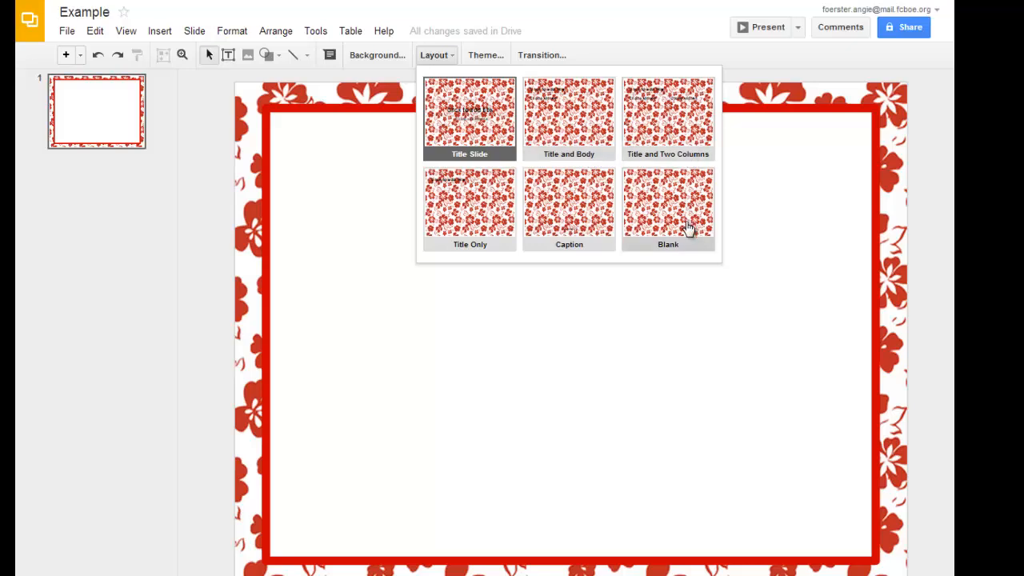
mouse_move(460, 242)
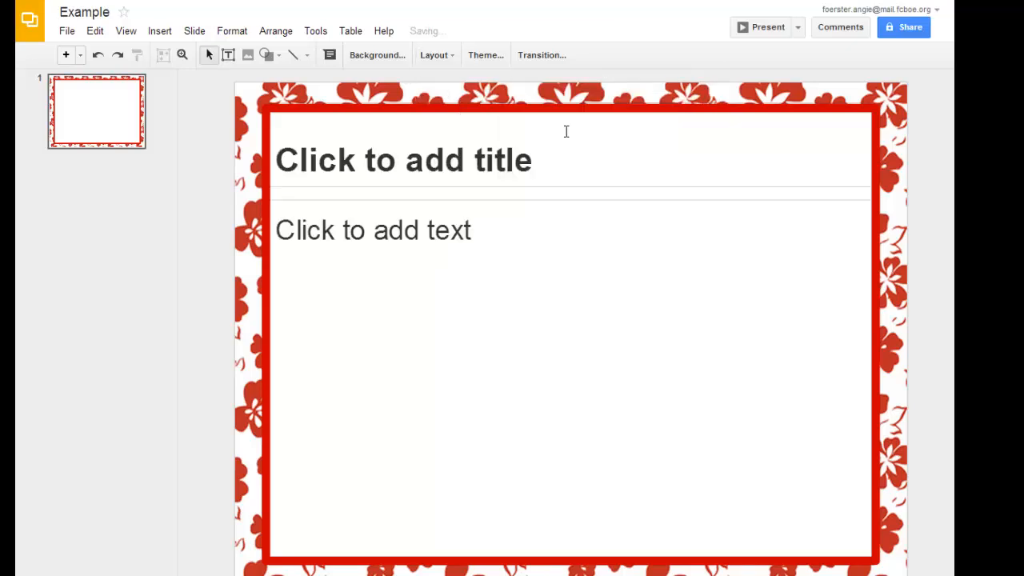
mouse_move(592, 472)
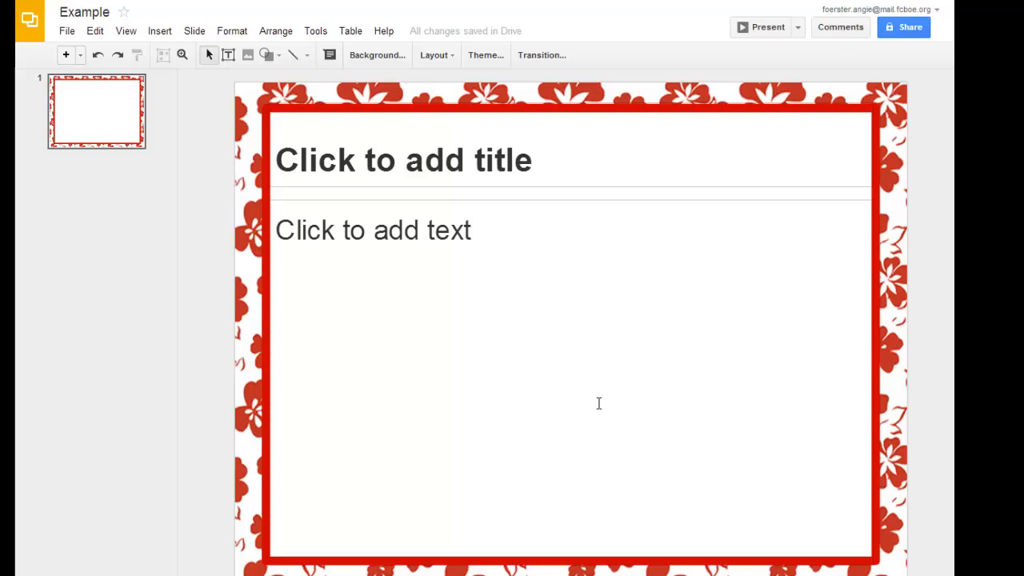
mouse_move(483, 159)
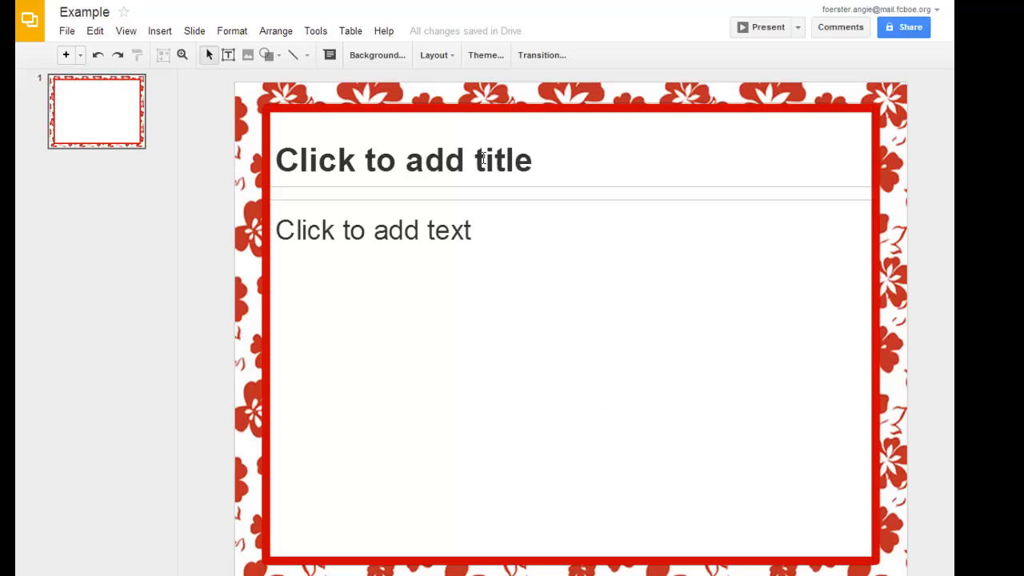
Switch the slide to the Title and Body layout.
click(472, 231)
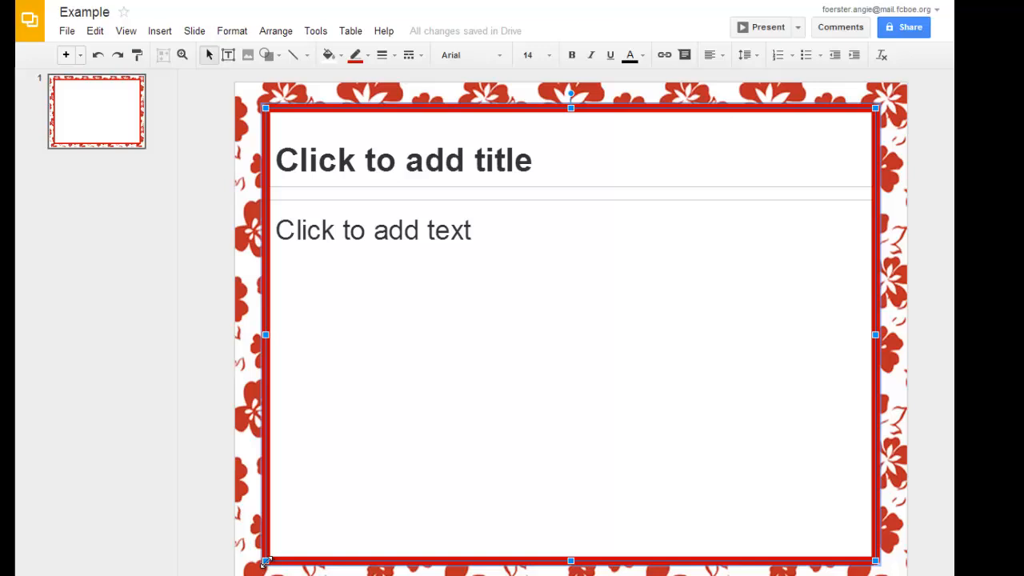
mouse_move(893, 106)
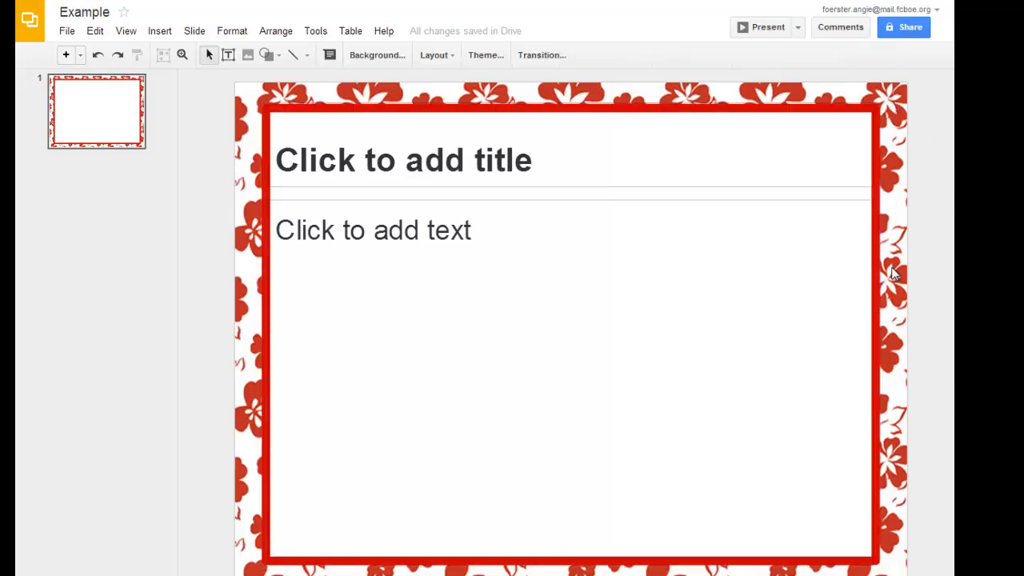
mouse_move(345, 96)
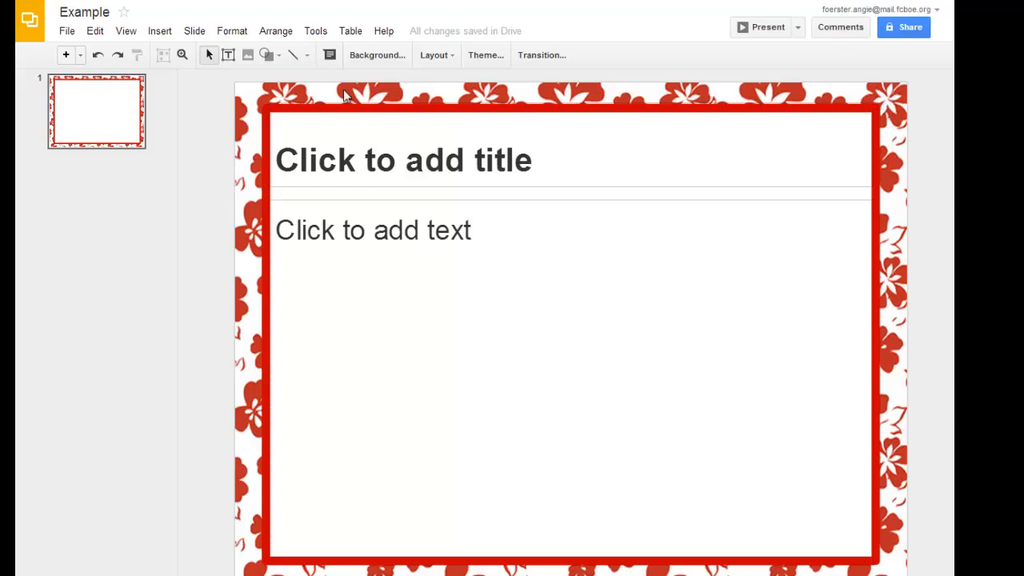
mouse_move(549, 332)
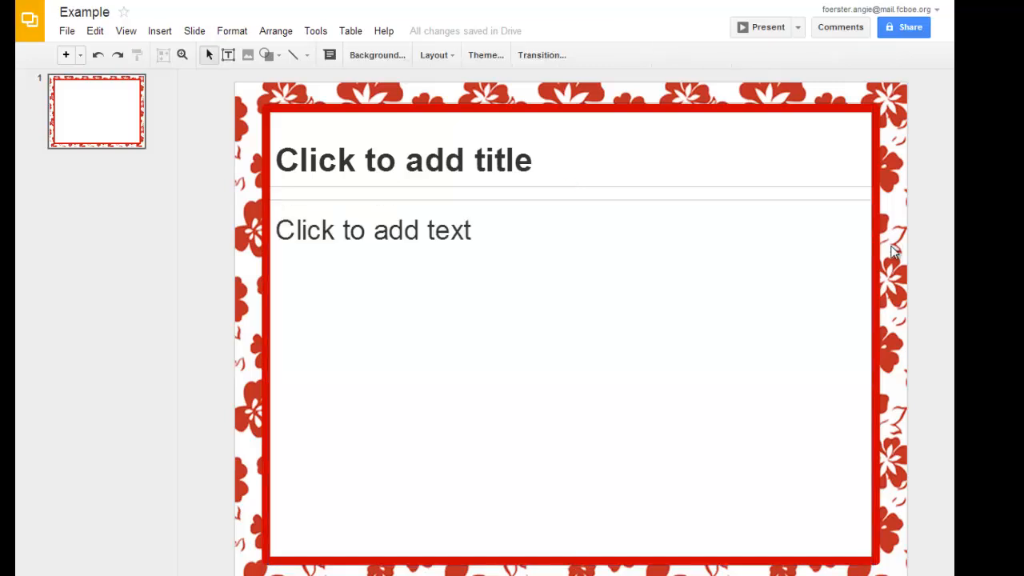
Select the title placeholder inside the framed box for removal.
click(404, 160)
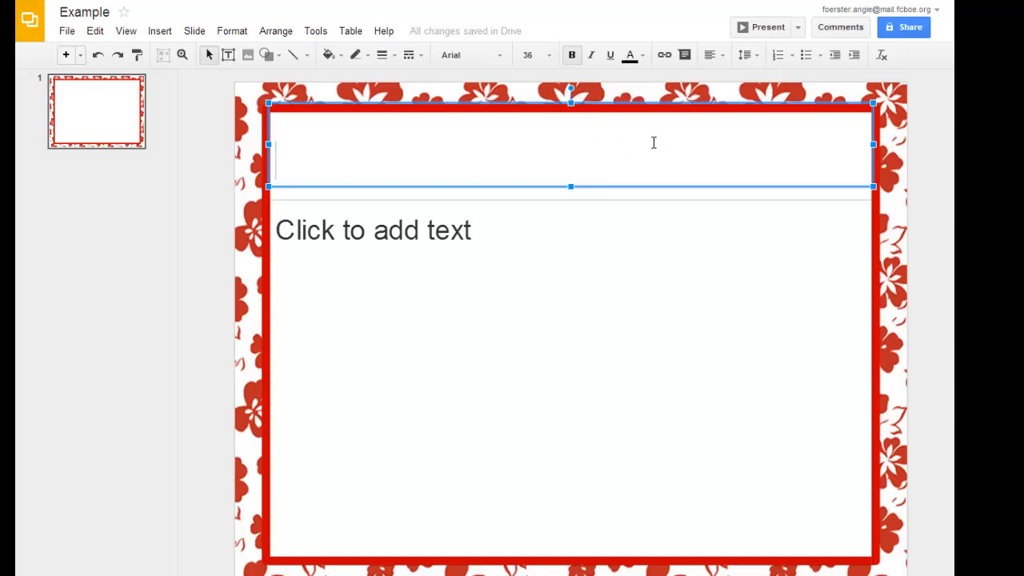
mouse_move(640, 103)
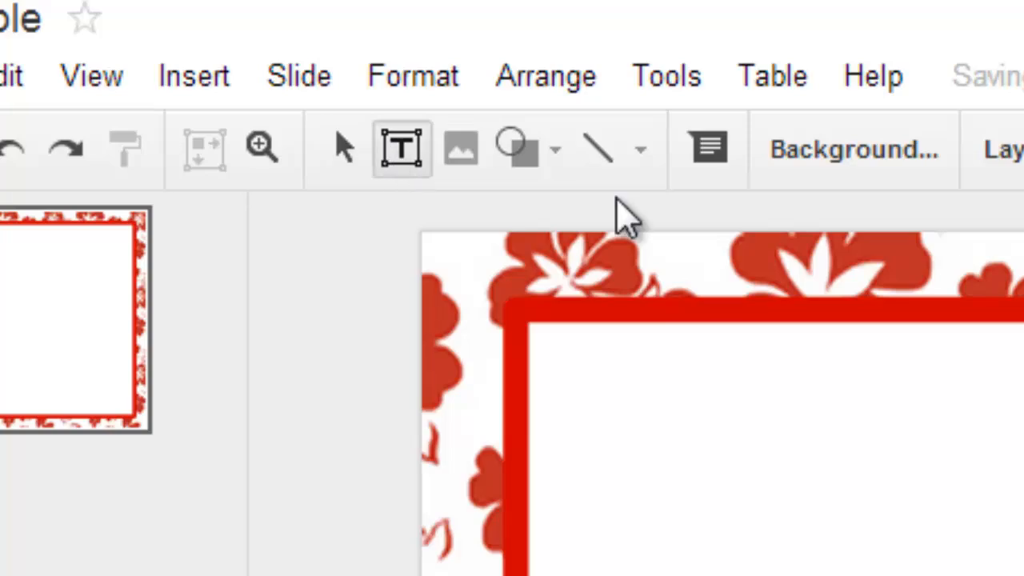
Add a centered 'Title' text box at size 60 in Cherry Cream Soda near the box's top.
drag(410, 147, 808, 296)
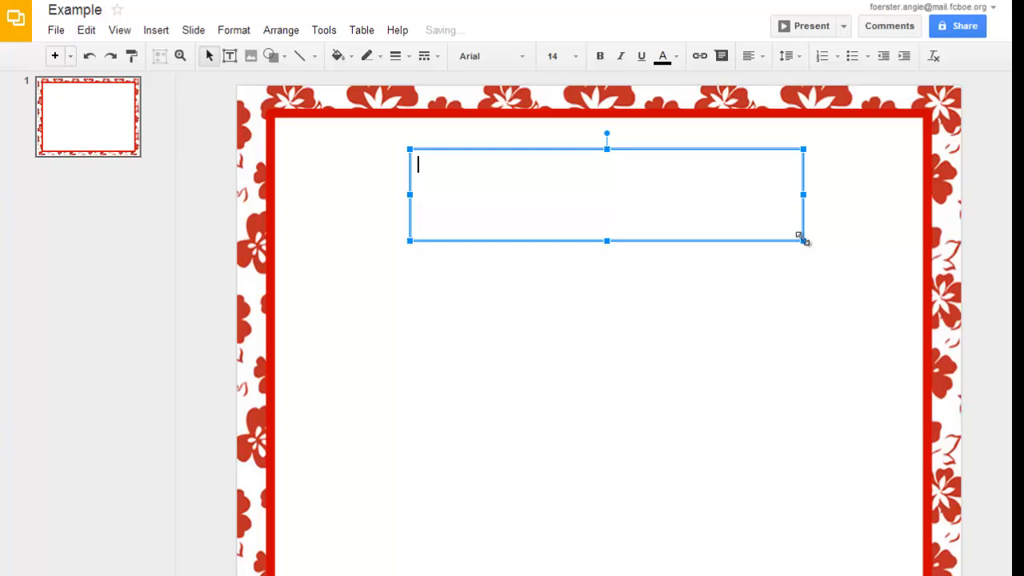
mouse_move(756, 312)
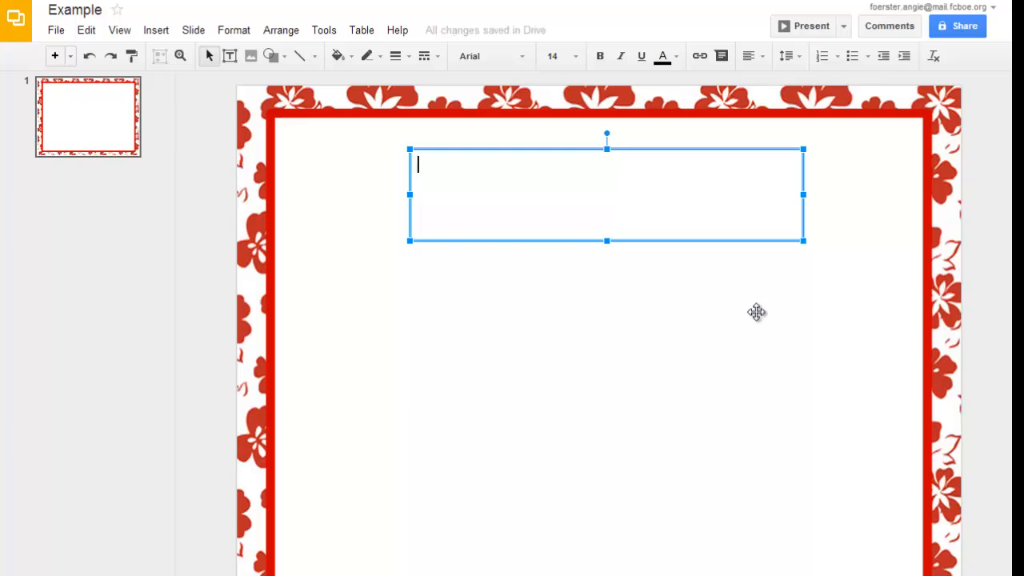
text(Titl)
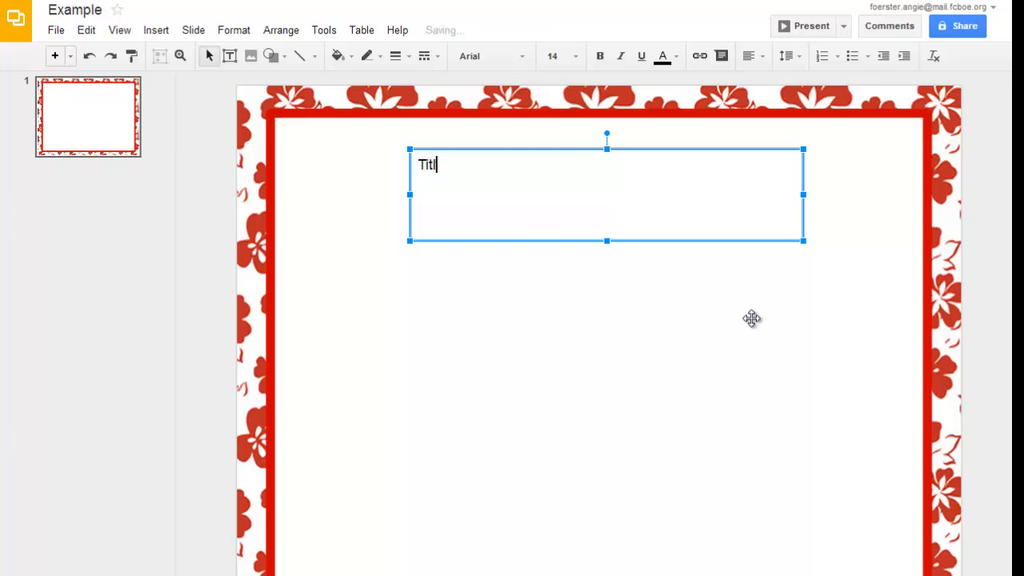
click(749, 56)
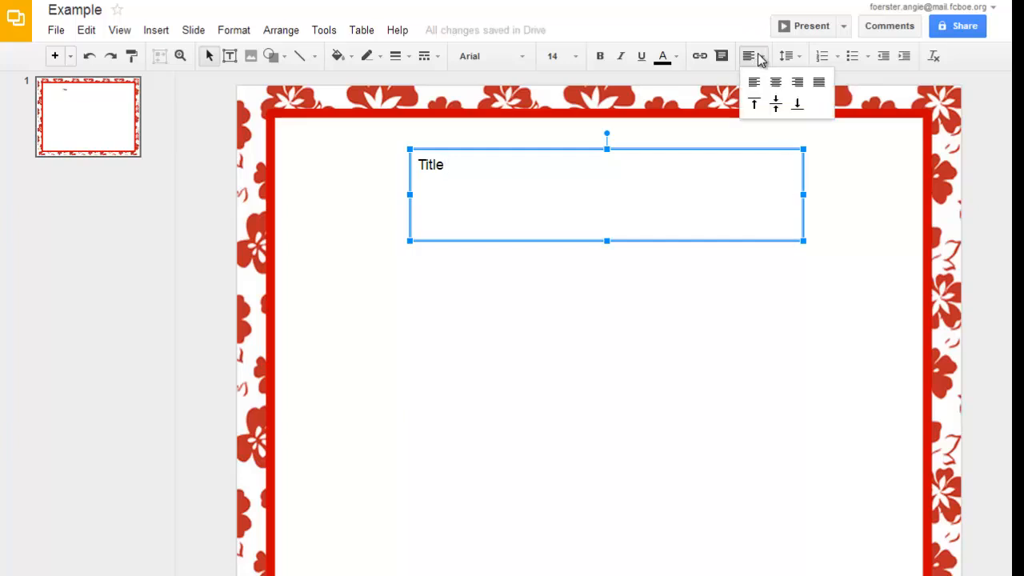
click(775, 81)
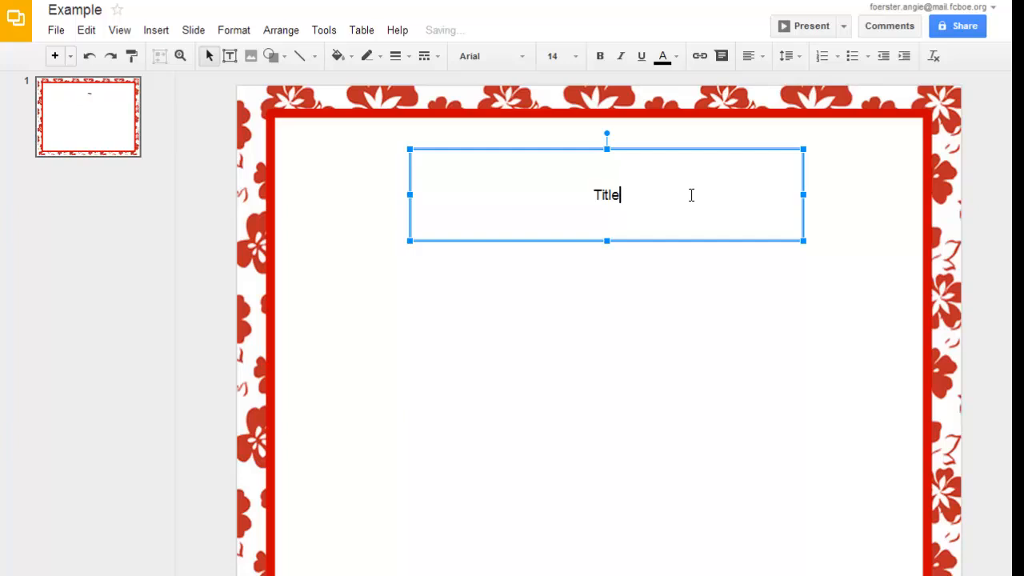
click(575, 56)
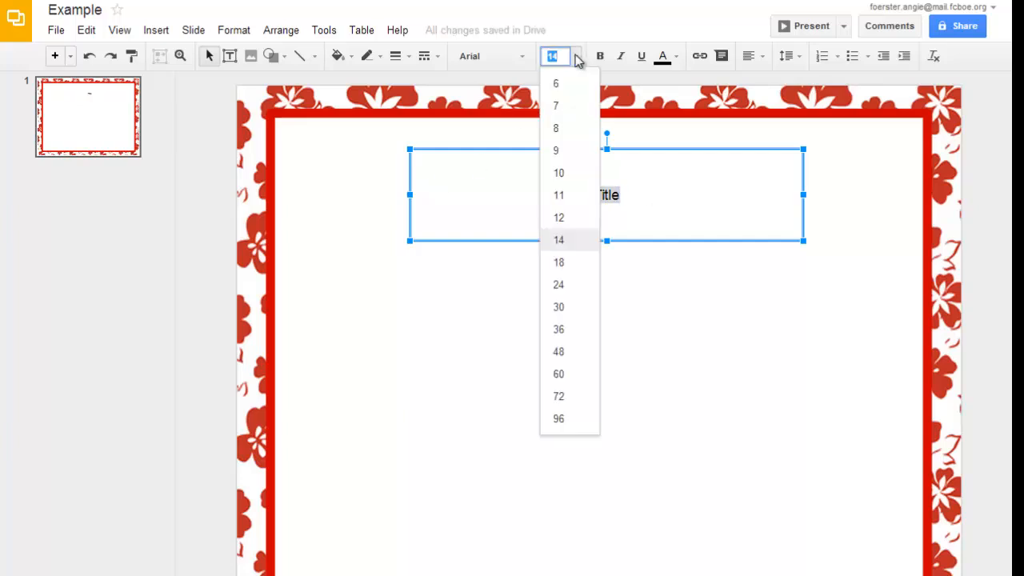
click(559, 375)
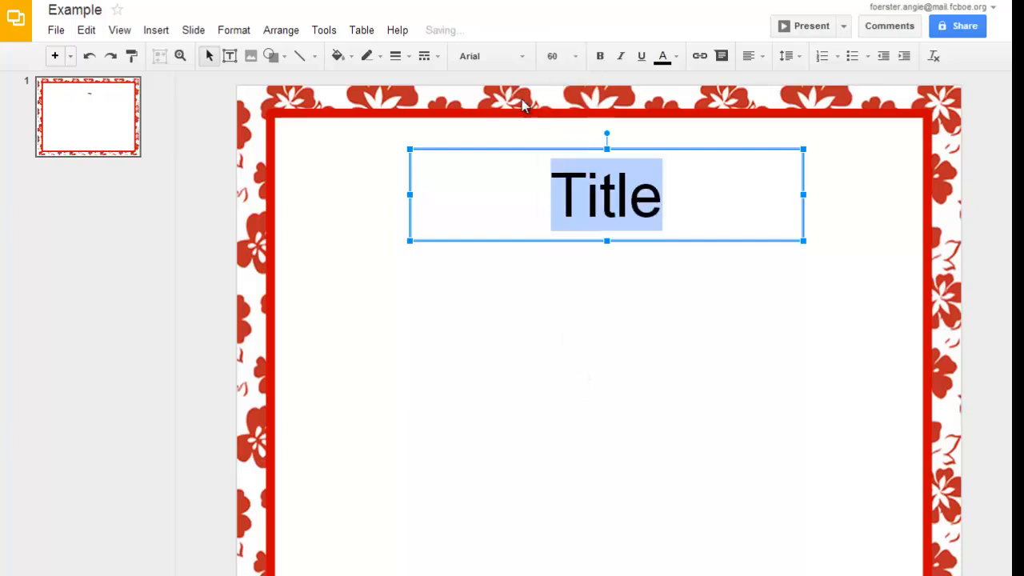
click(488, 56)
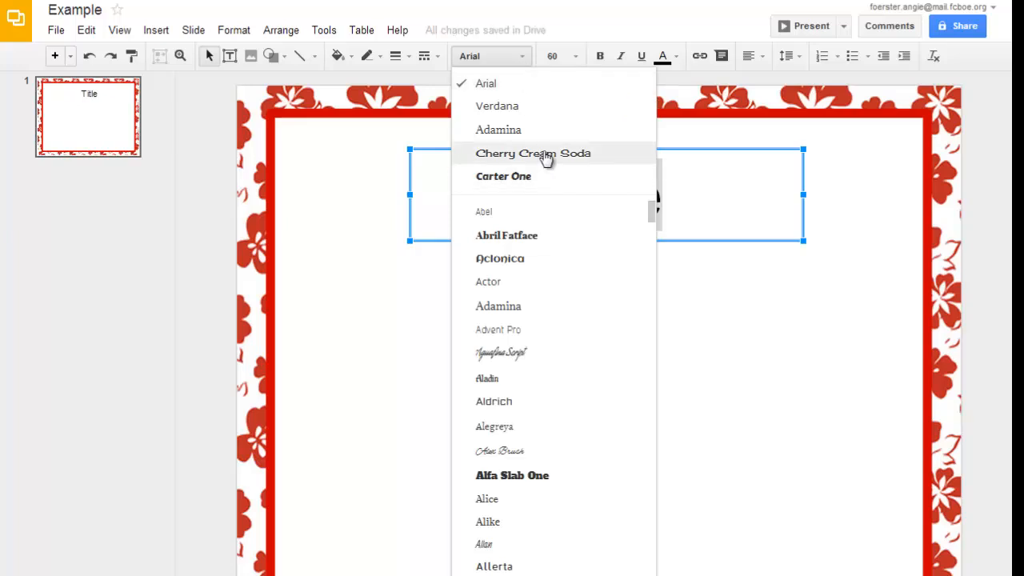
click(533, 153)
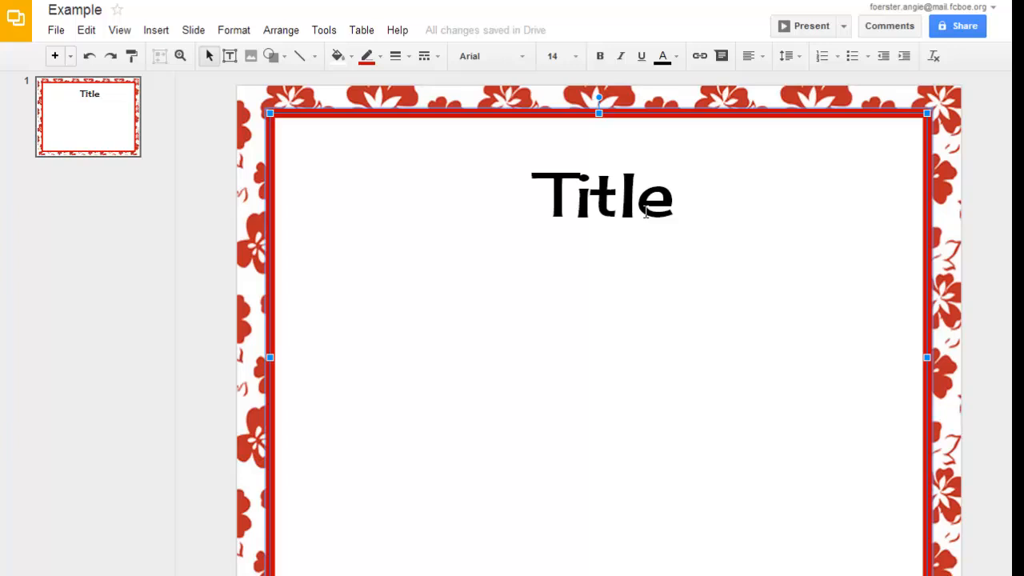
Move the Title box lower and rotate it to a steep upper-right slant.
click(602, 195)
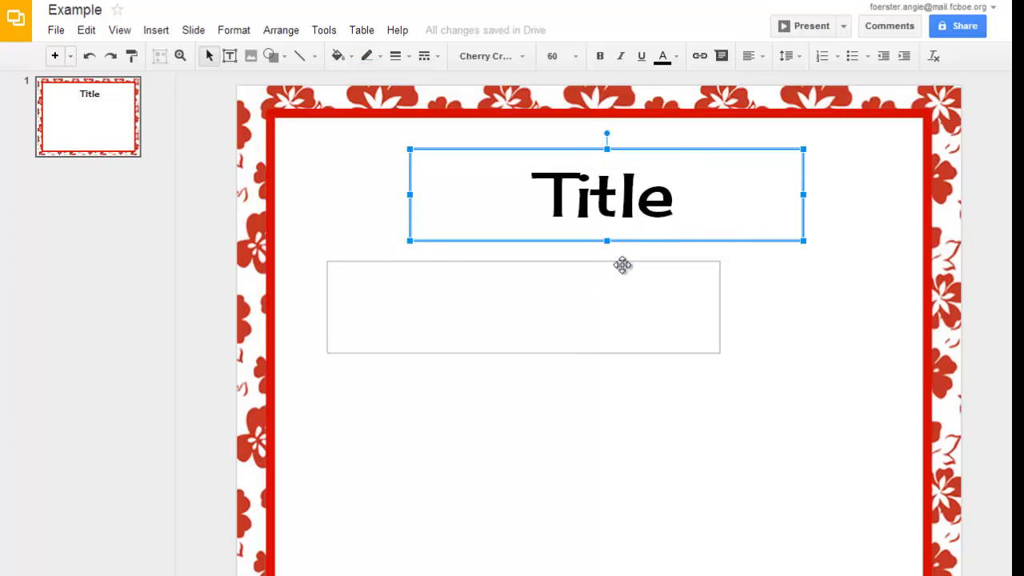
drag(605, 195, 637, 291)
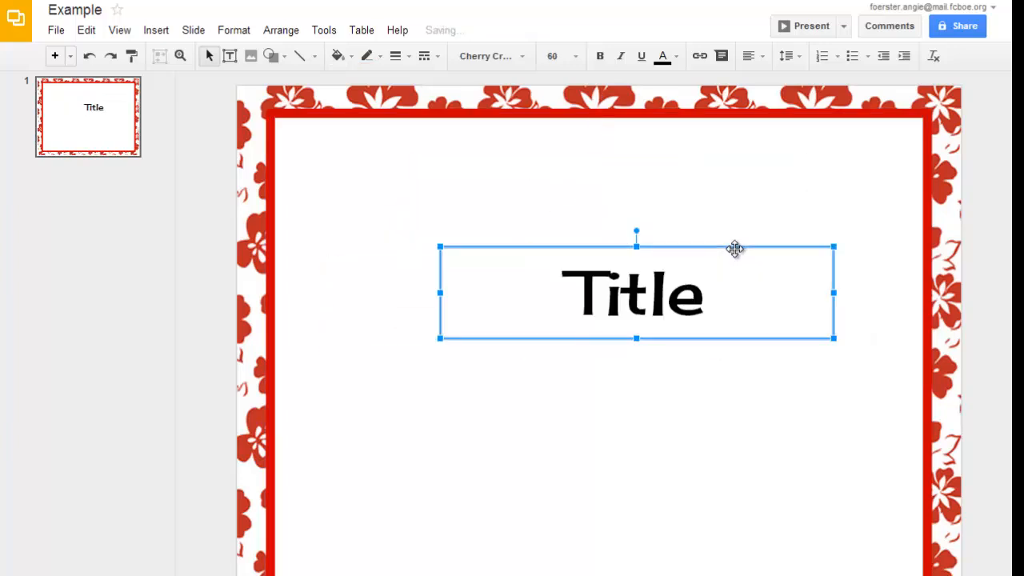
mouse_move(637, 231)
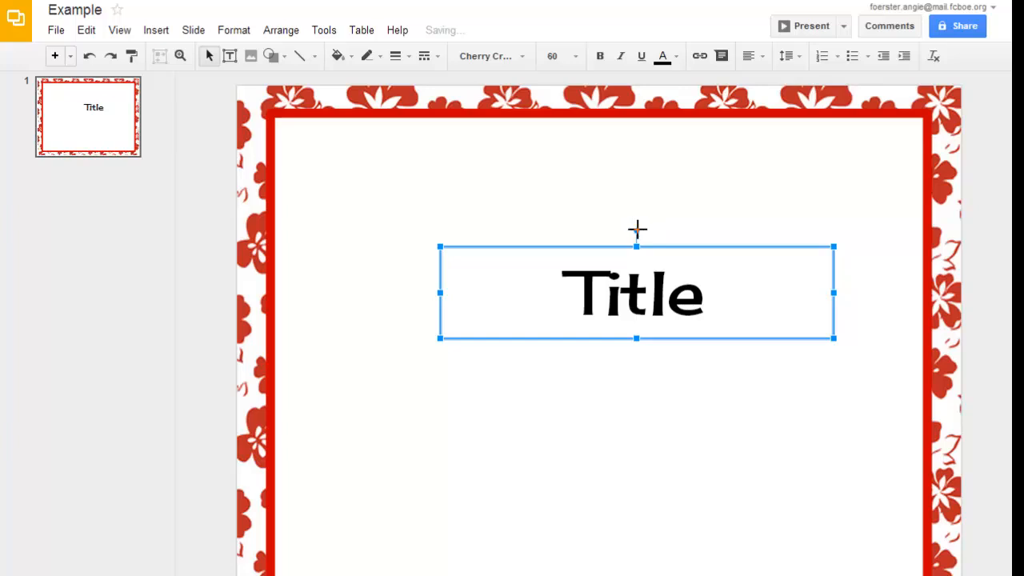
mouse_move(640, 237)
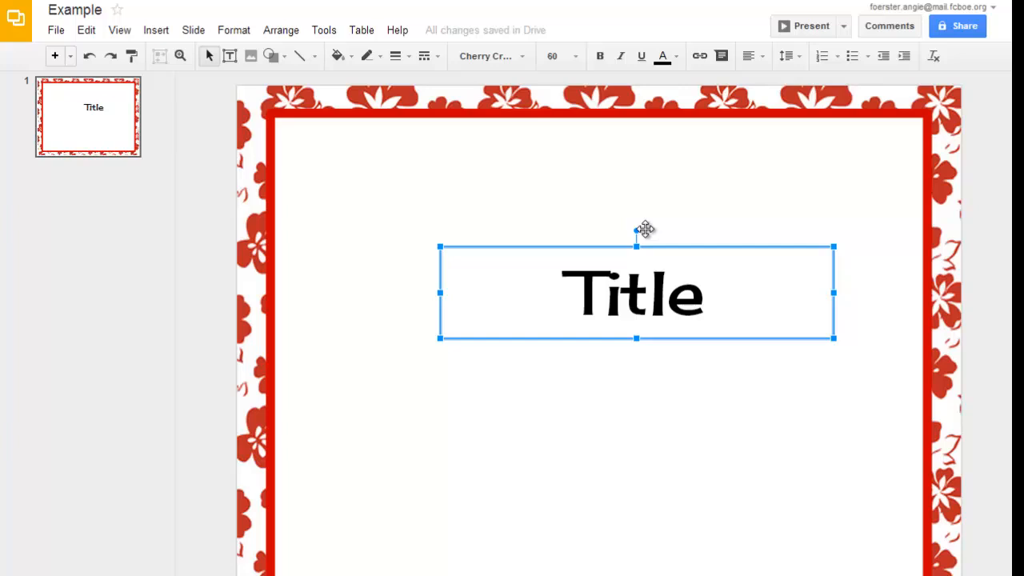
drag(636, 230, 628, 233)
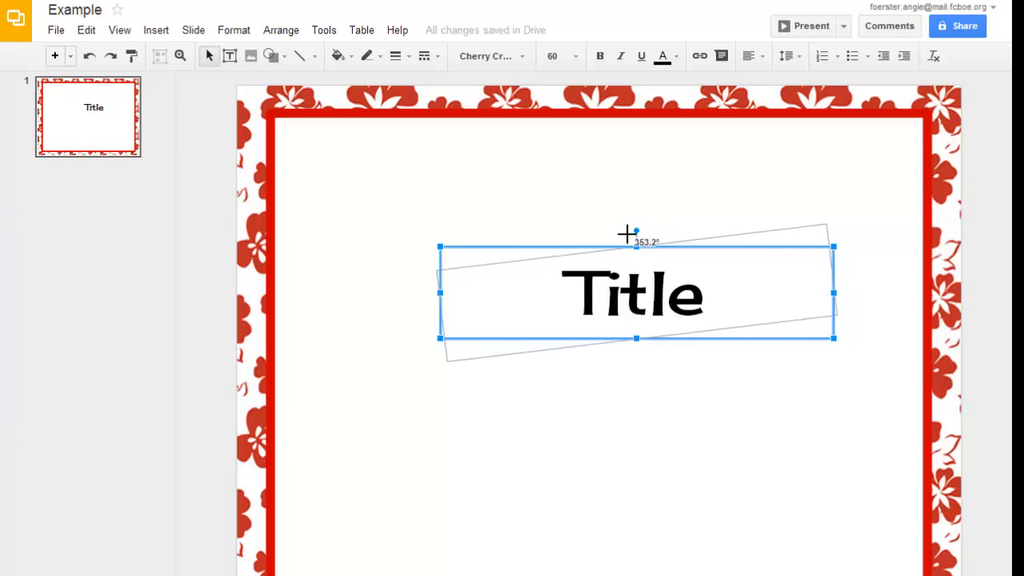
drag(637, 231, 637, 237)
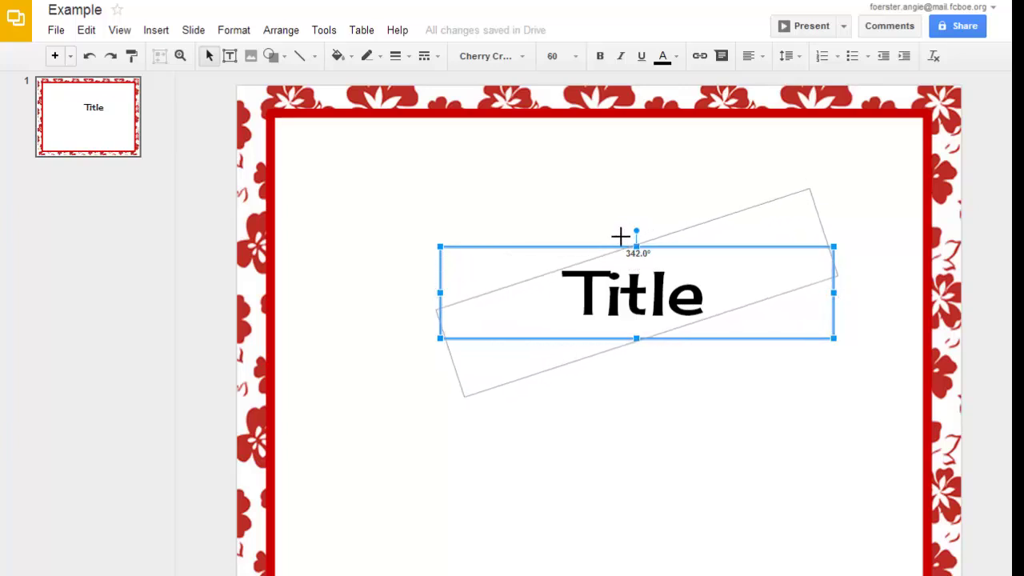
drag(637, 234, 666, 240)
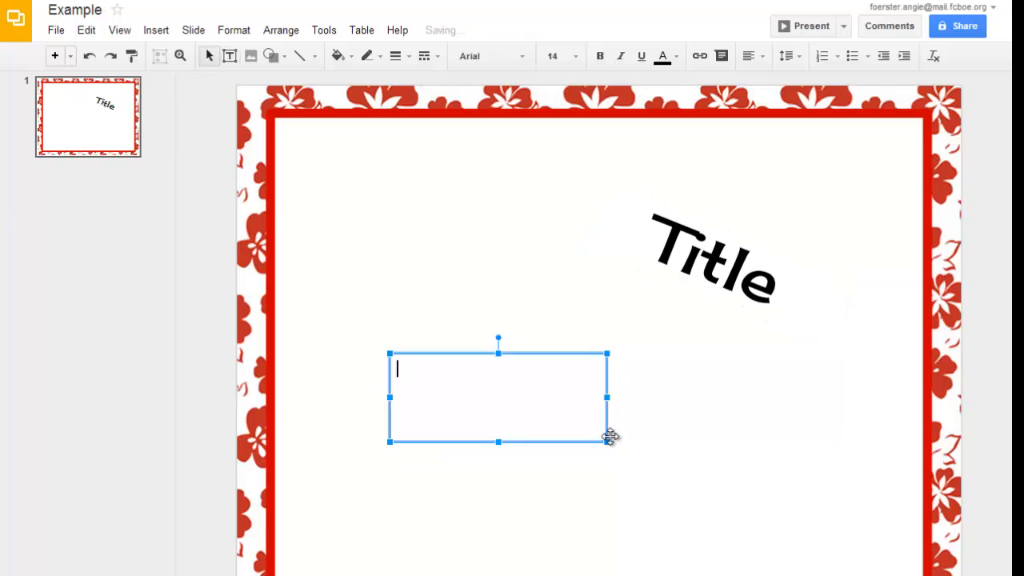
mouse_move(519, 200)
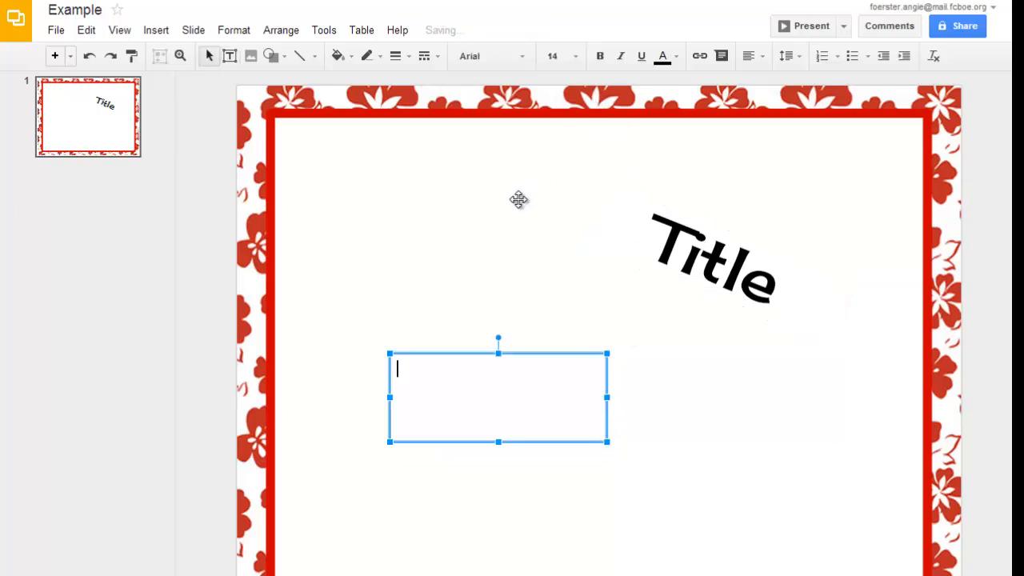
Enter 'More Info' in the Title's font, slant it and place it lower left.
text(More Inform)
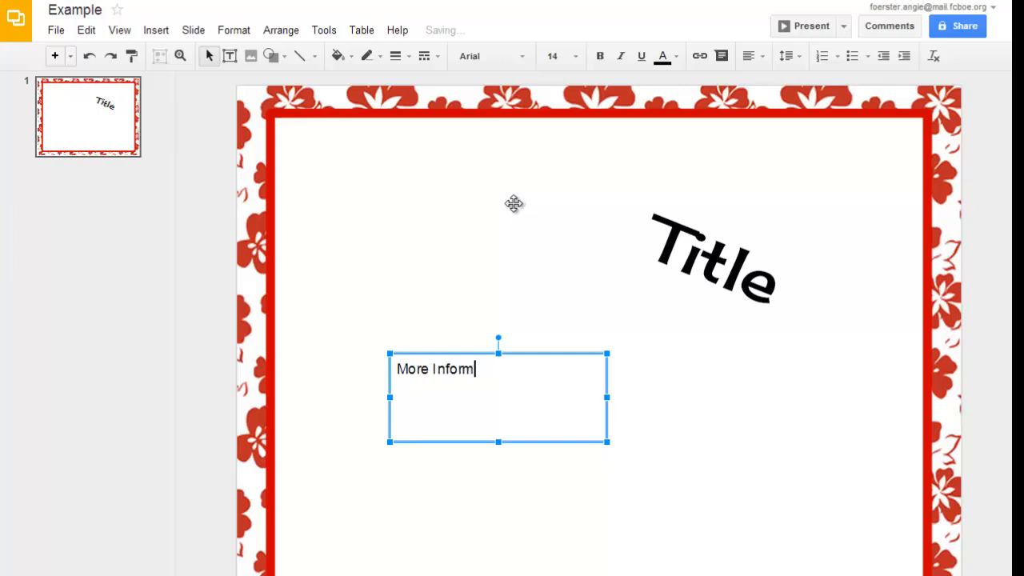
text(ation)
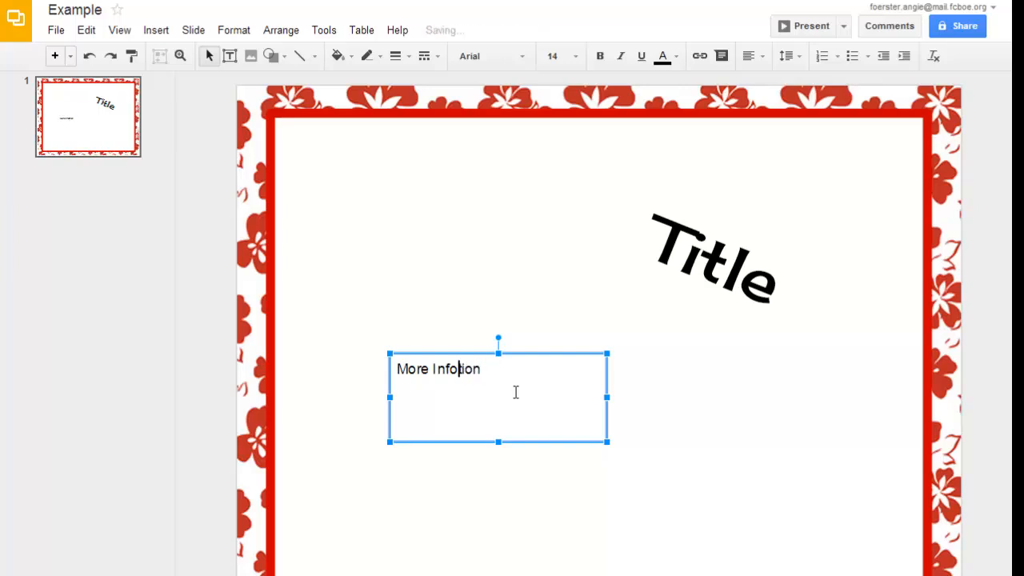
key(BackSpace)
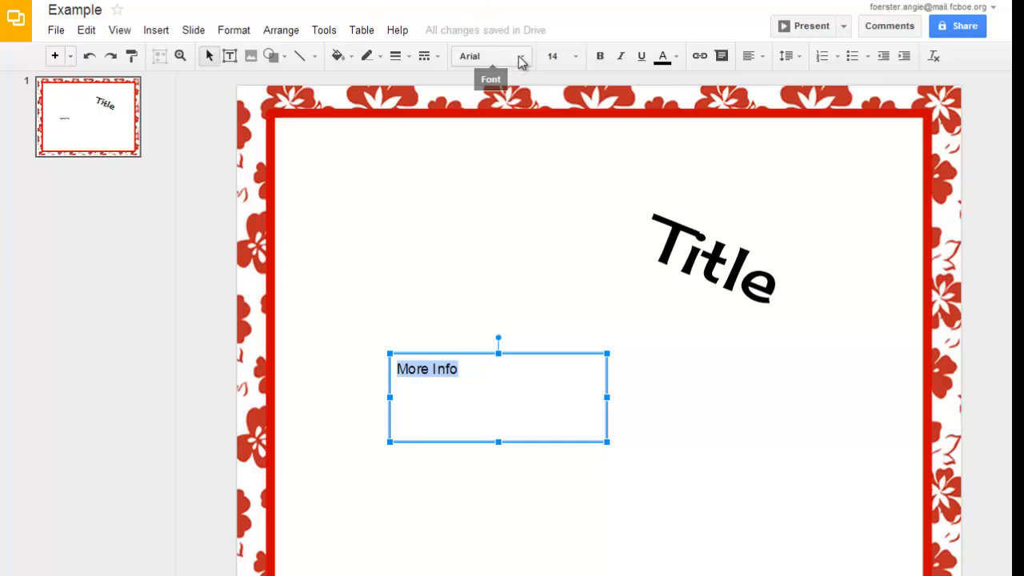
click(490, 56)
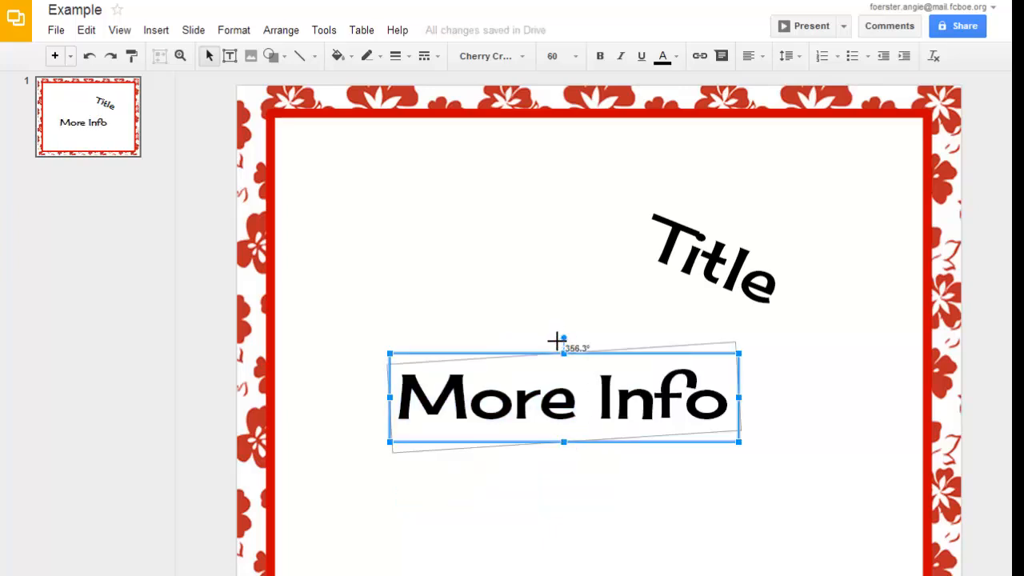
drag(563, 339, 573, 345)
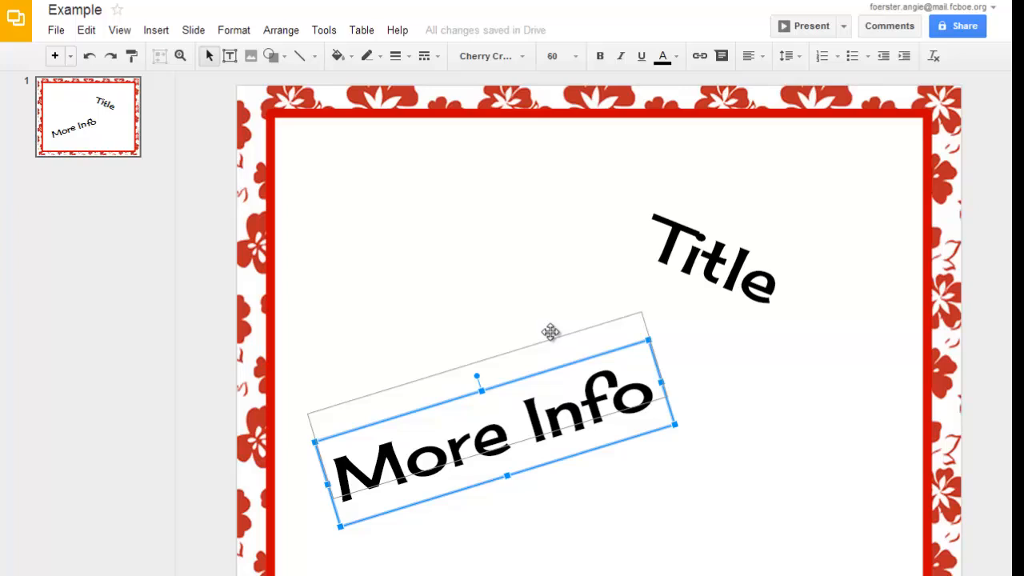
drag(551, 331, 557, 366)
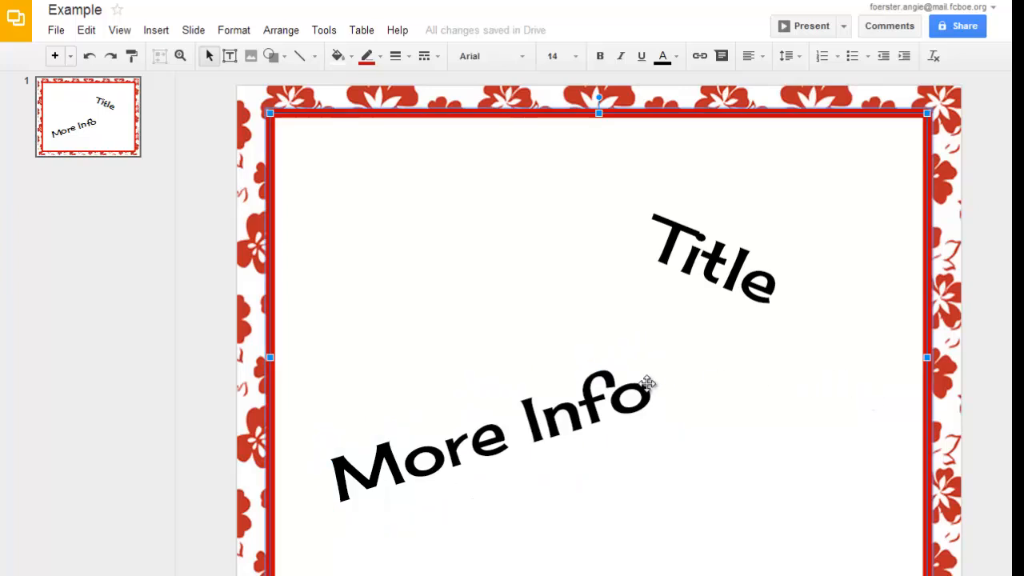
Fill the tilted Title box light gray and start setting its border to red.
click(712, 256)
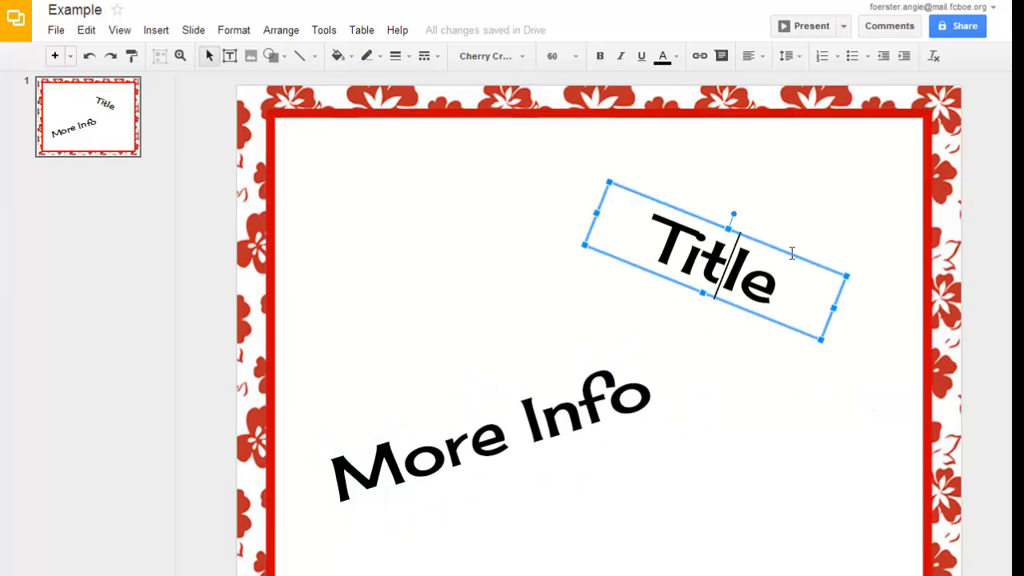
mouse_move(699, 396)
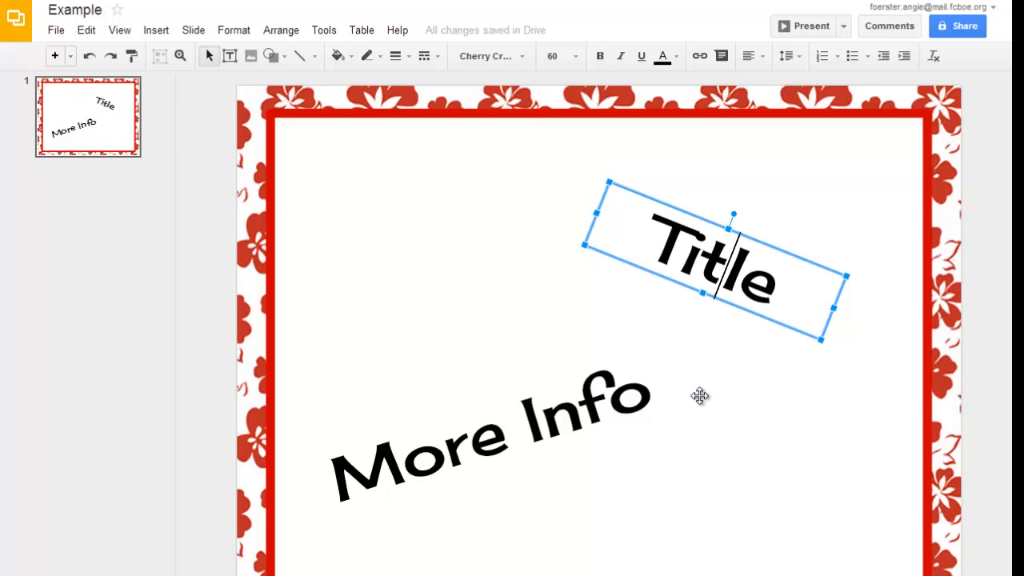
mouse_move(538, 222)
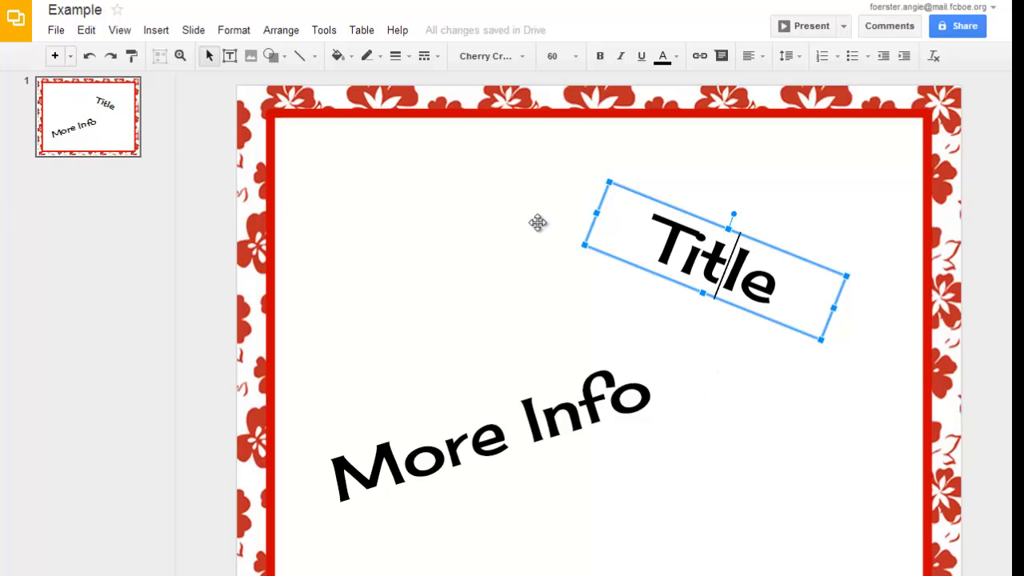
click(336, 56)
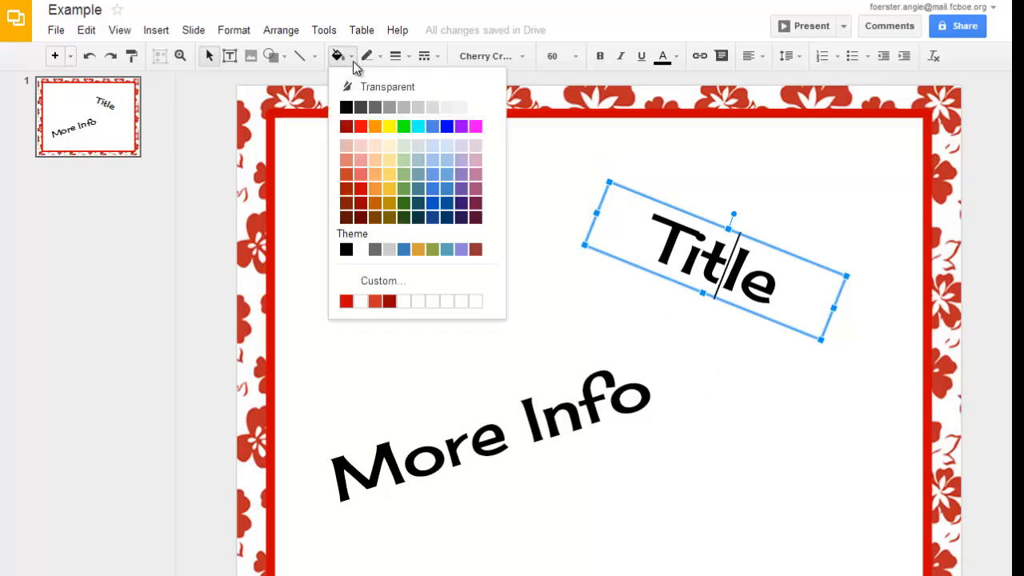
click(368, 96)
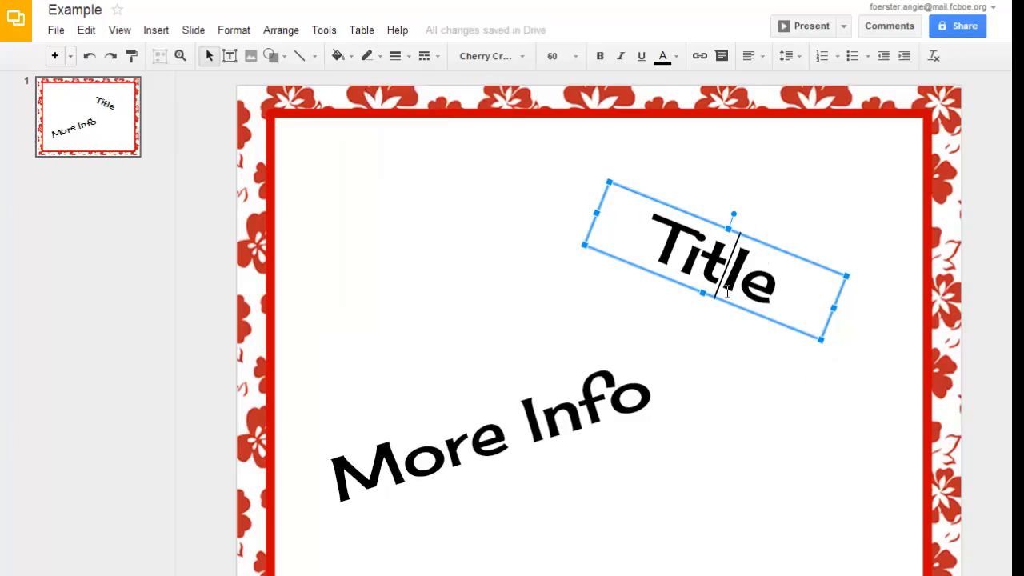
click(336, 56)
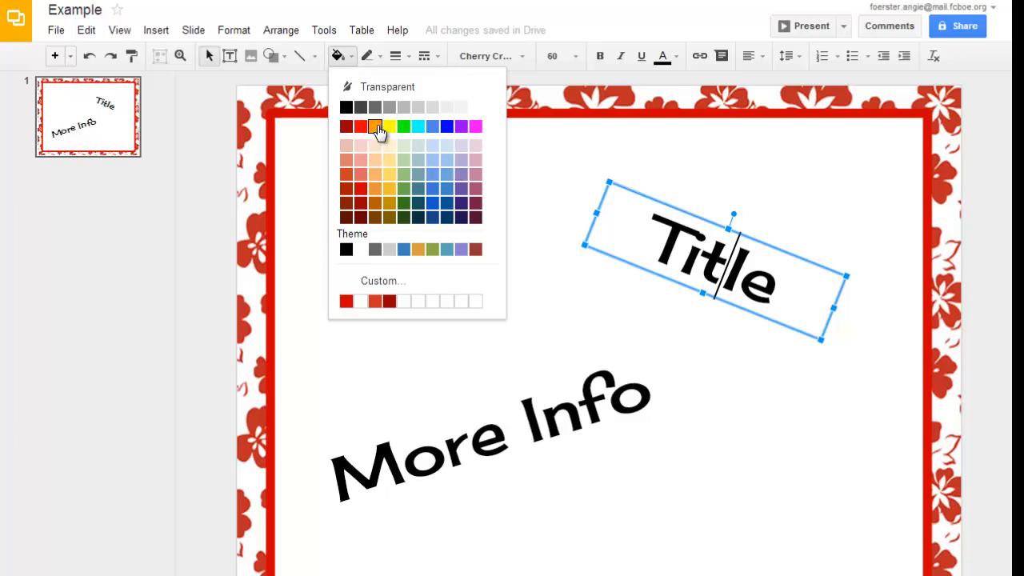
mouse_move(346, 109)
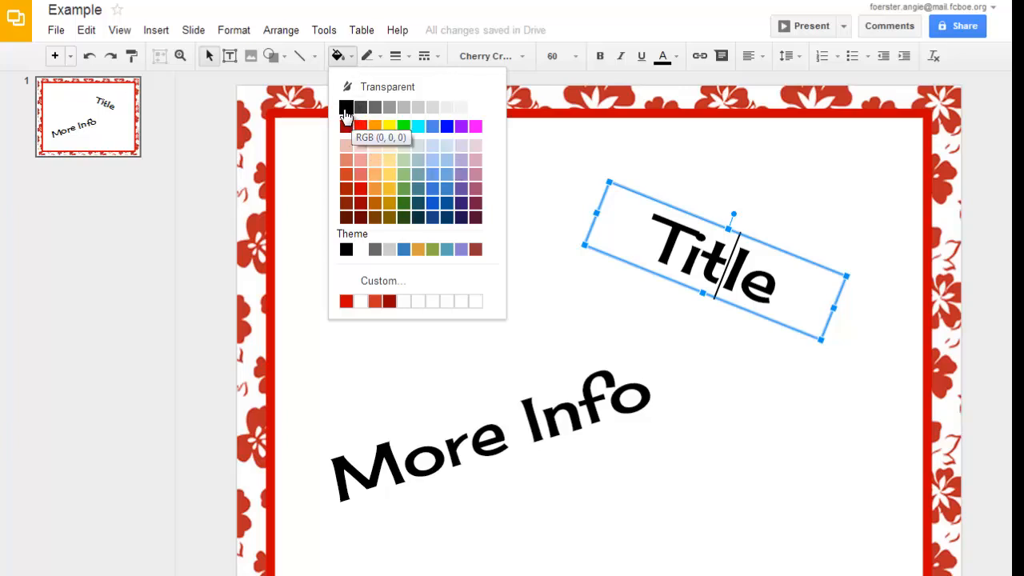
mouse_move(389, 249)
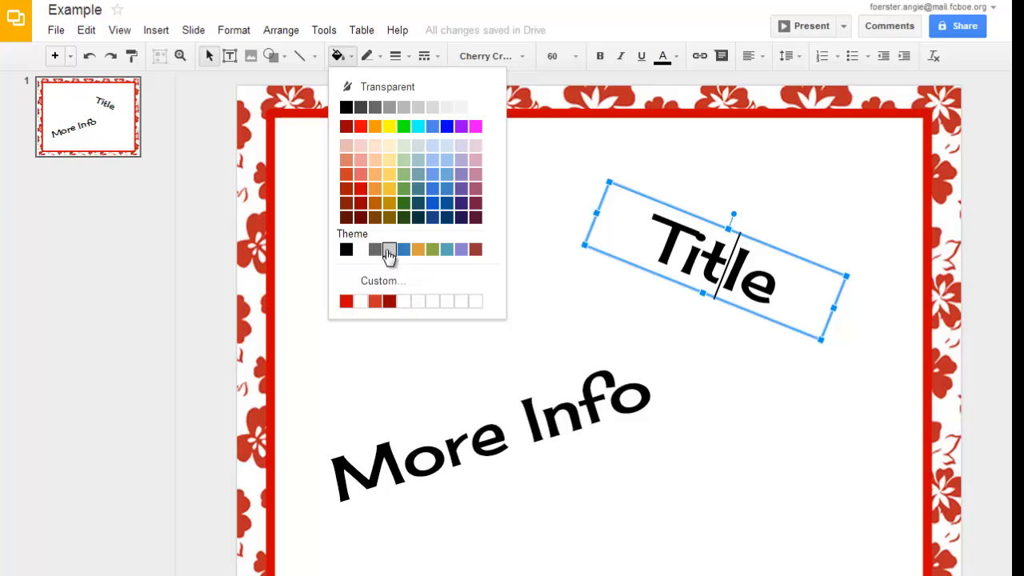
click(388, 250)
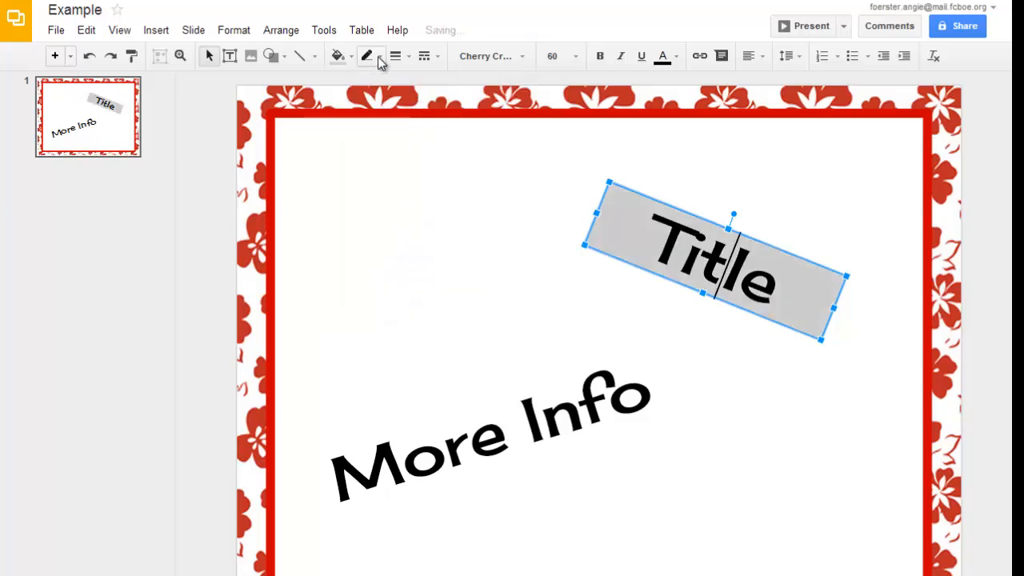
click(367, 56)
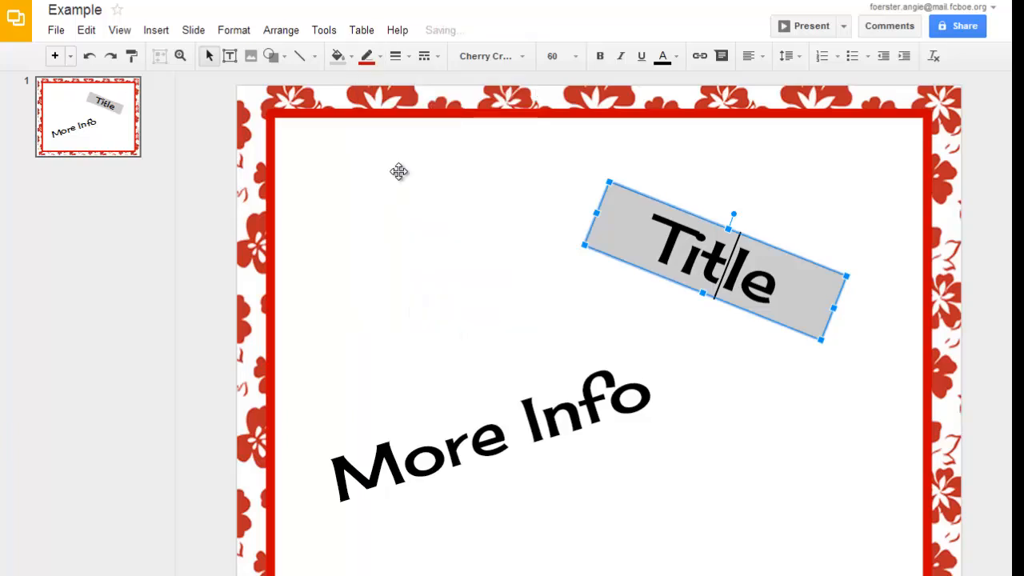
Set the Title box border weight to 16px, then select the 'More Info' text box.
click(394, 56)
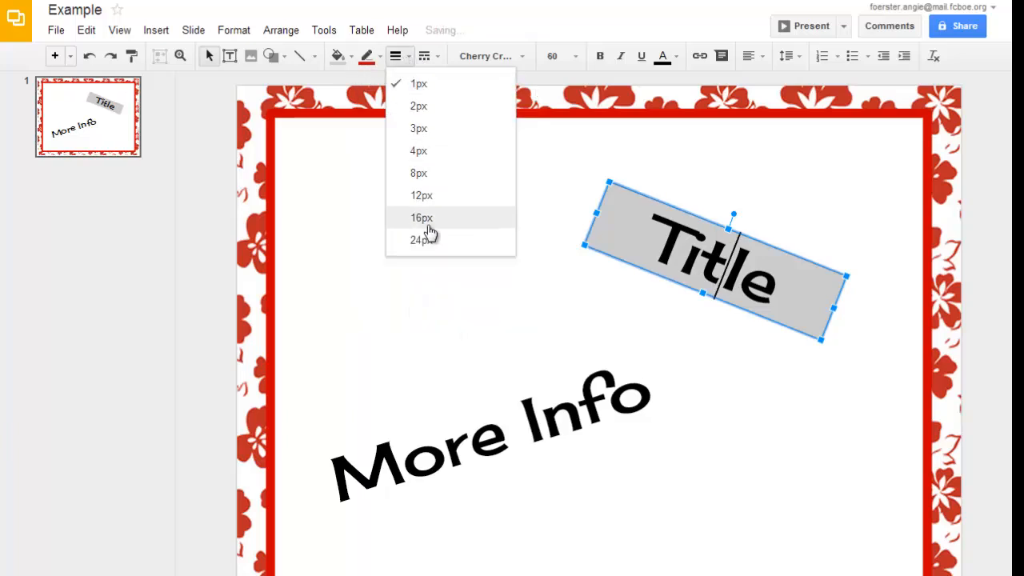
click(421, 218)
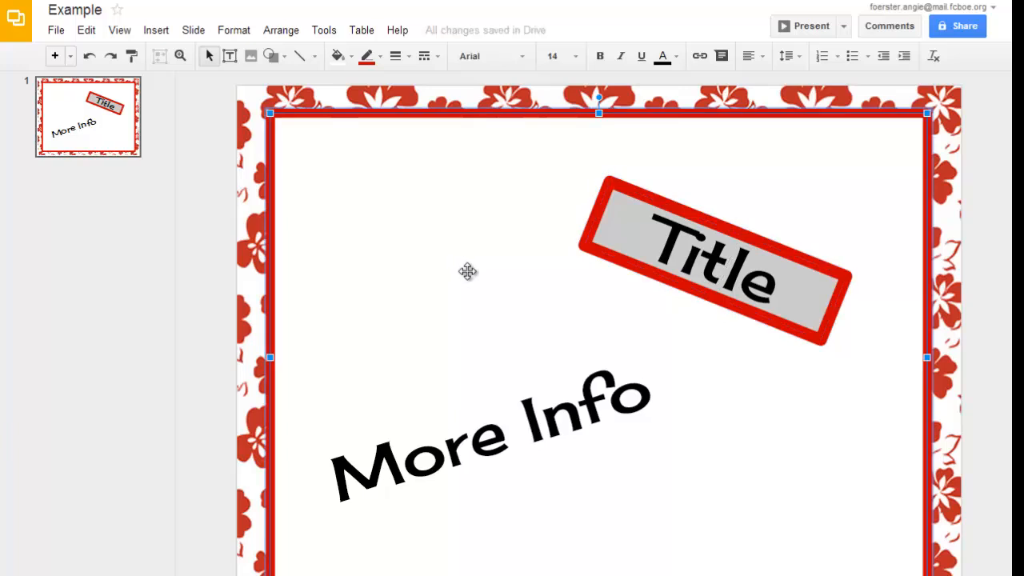
mouse_move(570, 424)
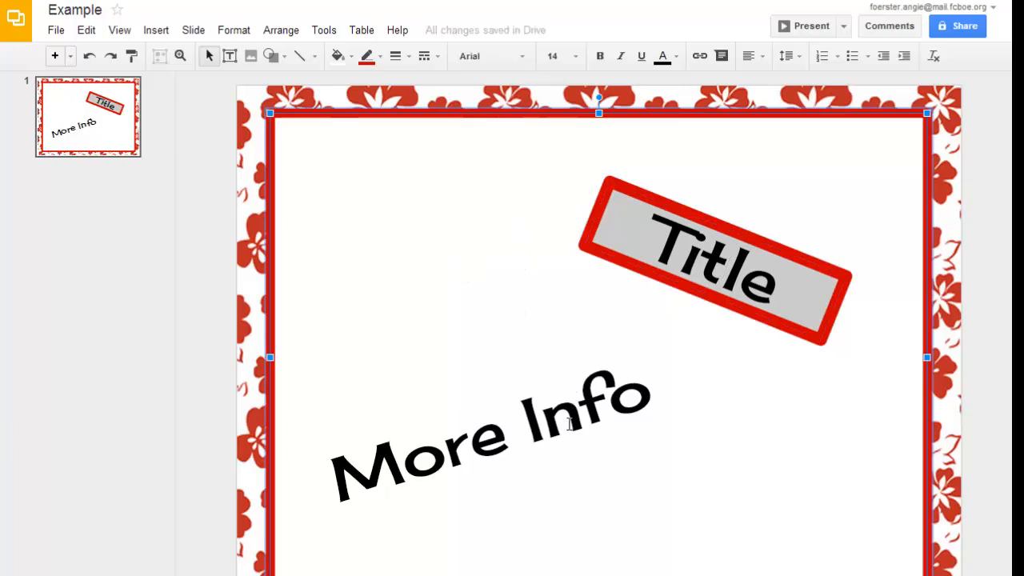
click(493, 432)
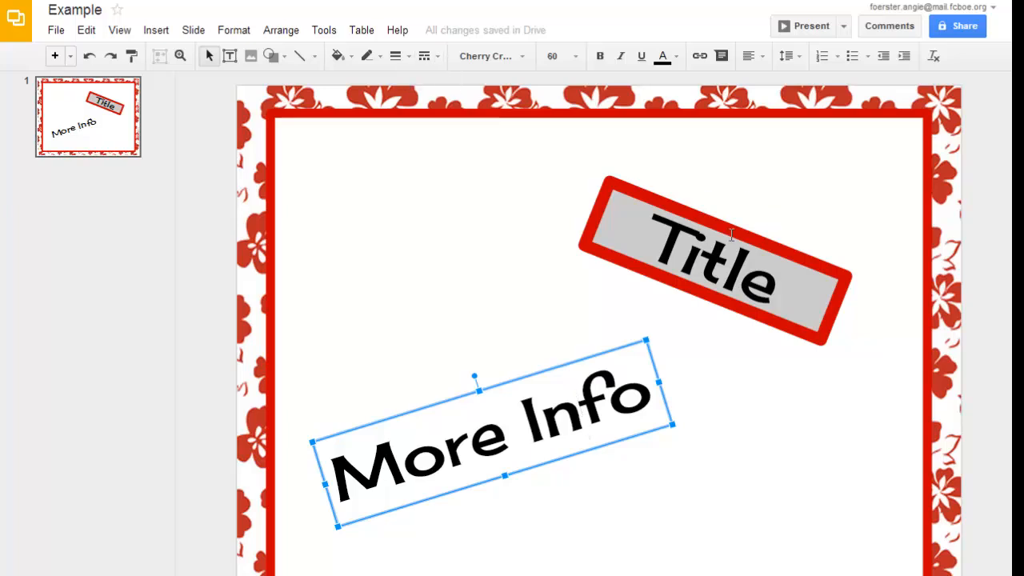
mouse_move(772, 336)
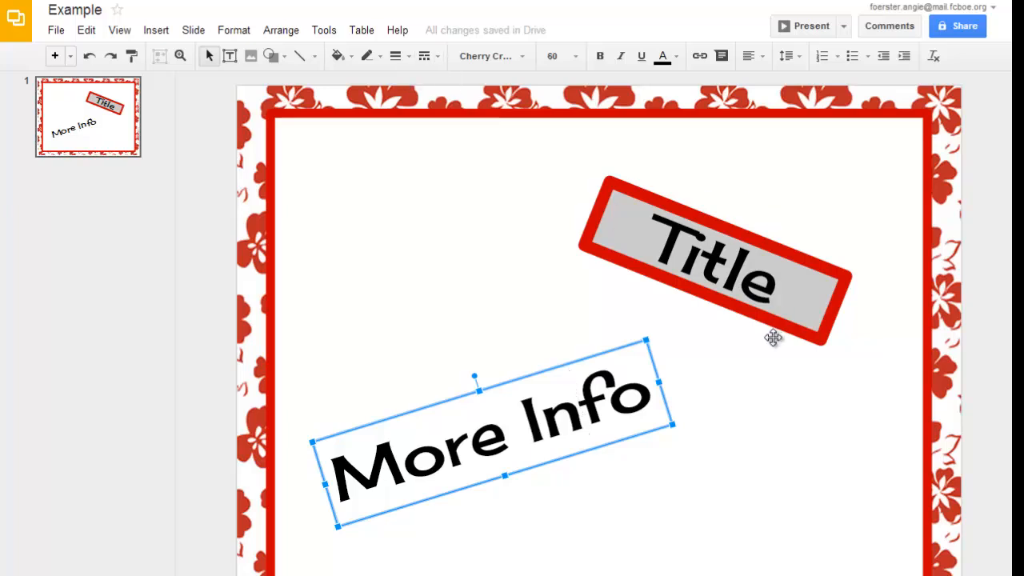
mouse_move(713, 269)
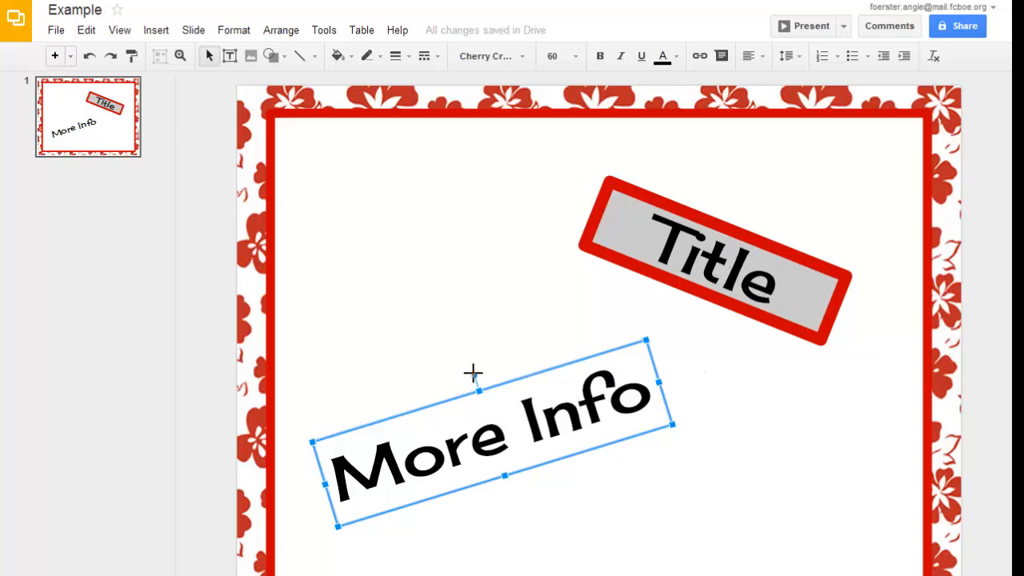
mouse_move(579, 243)
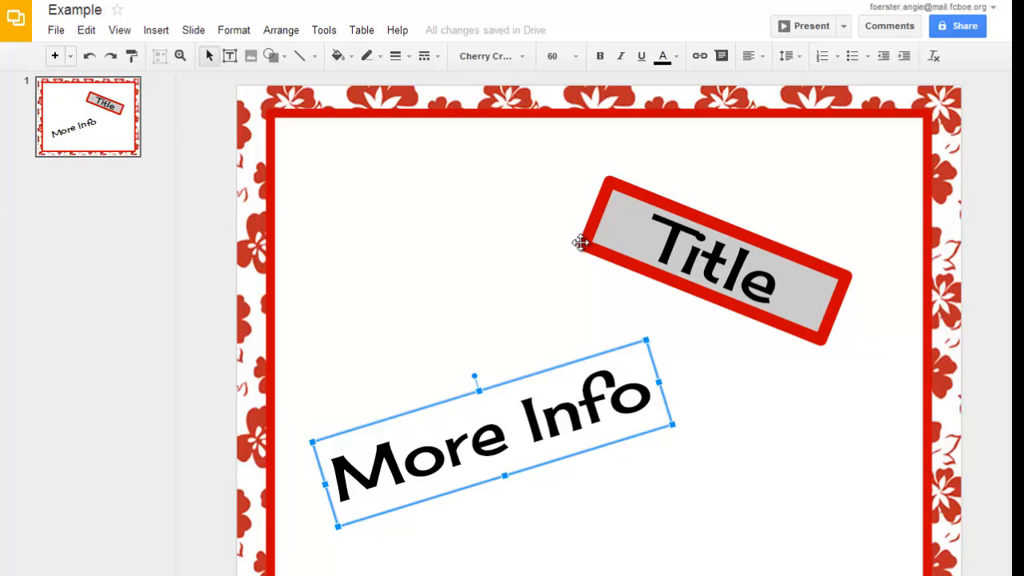
mouse_move(614, 183)
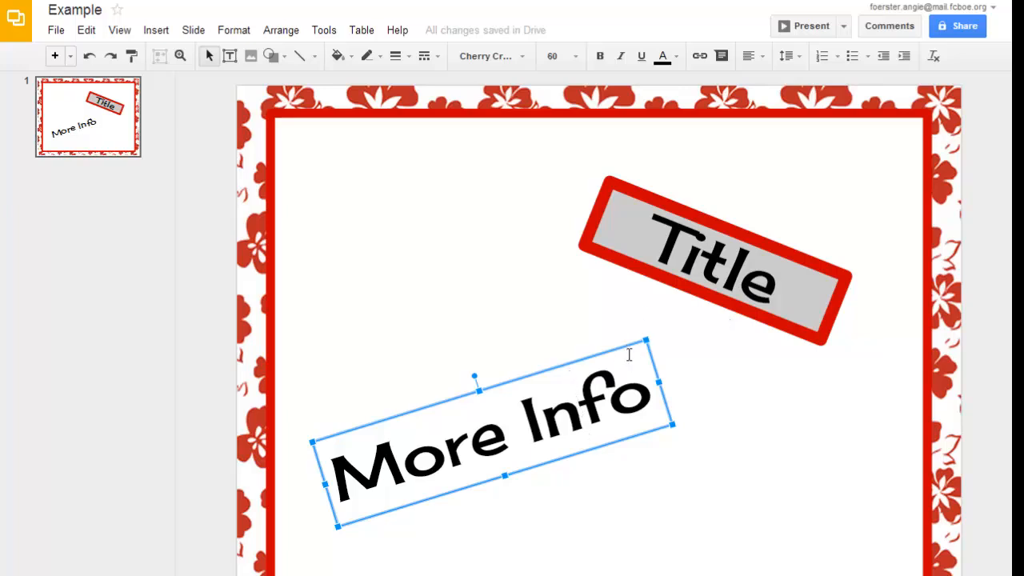
mouse_move(627, 352)
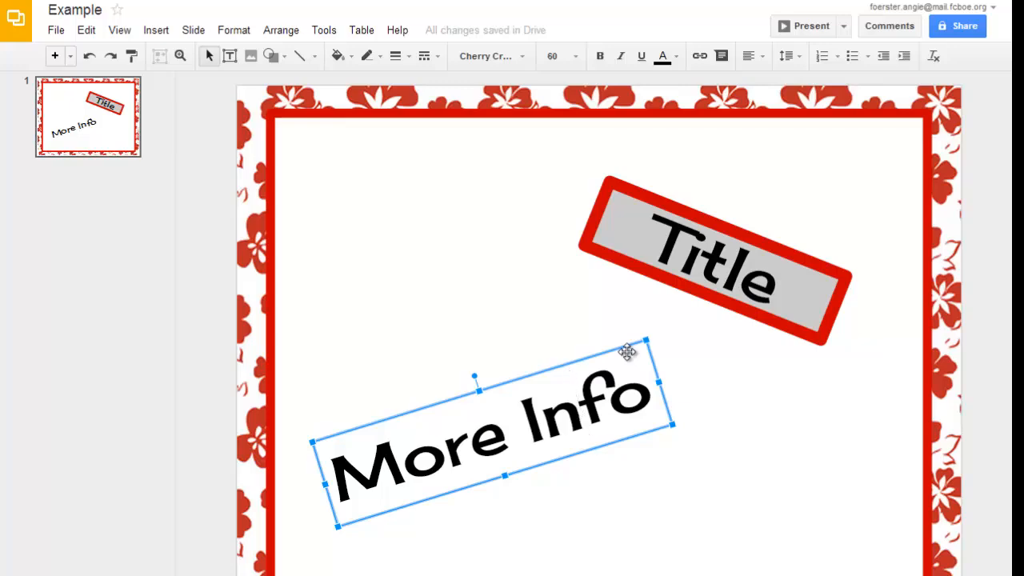
mouse_move(794, 442)
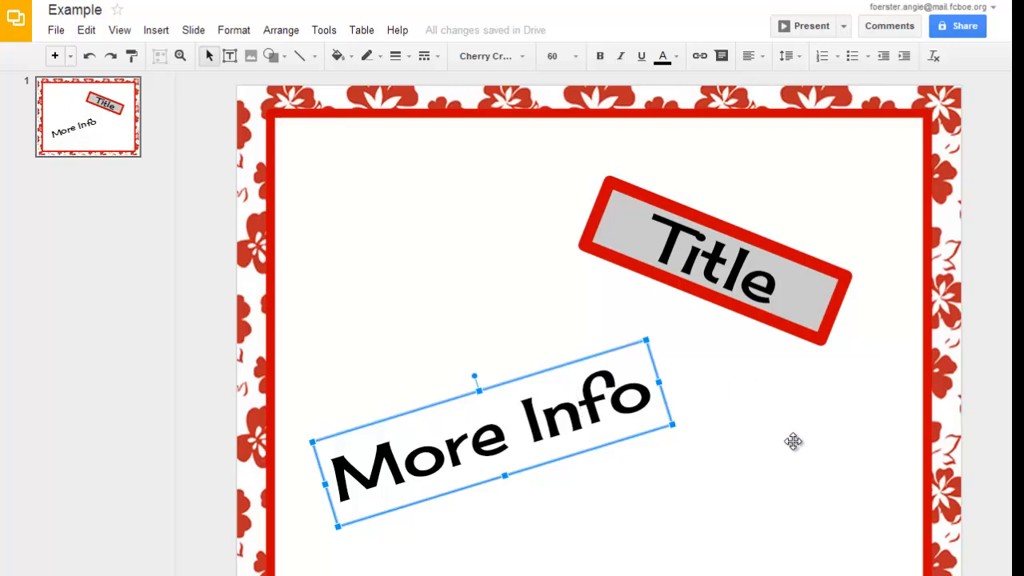